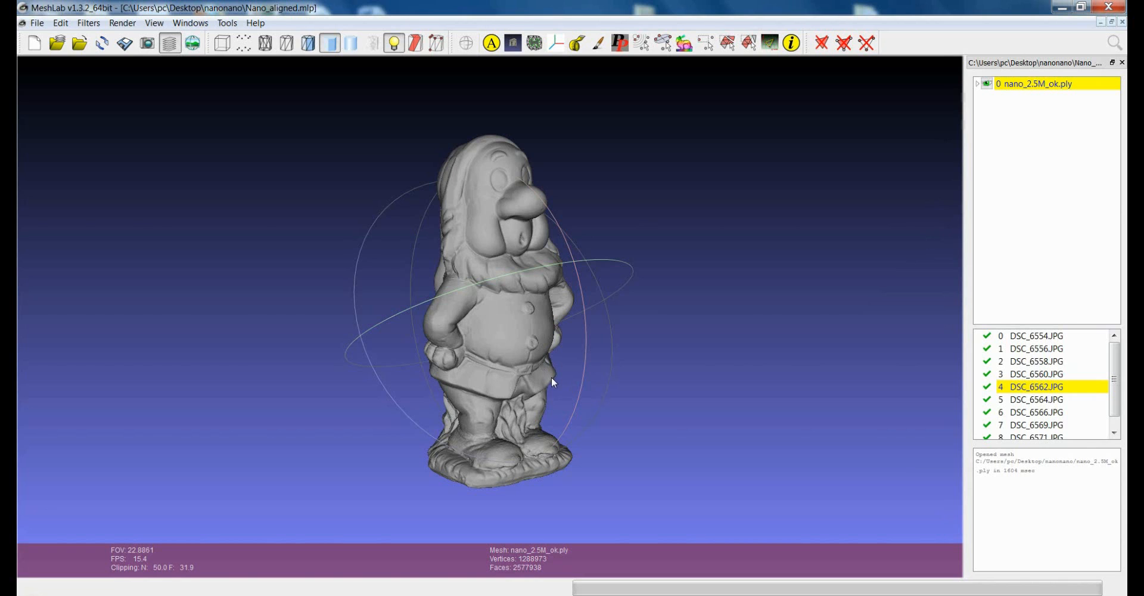
pyautogui.moveTo(558, 385)
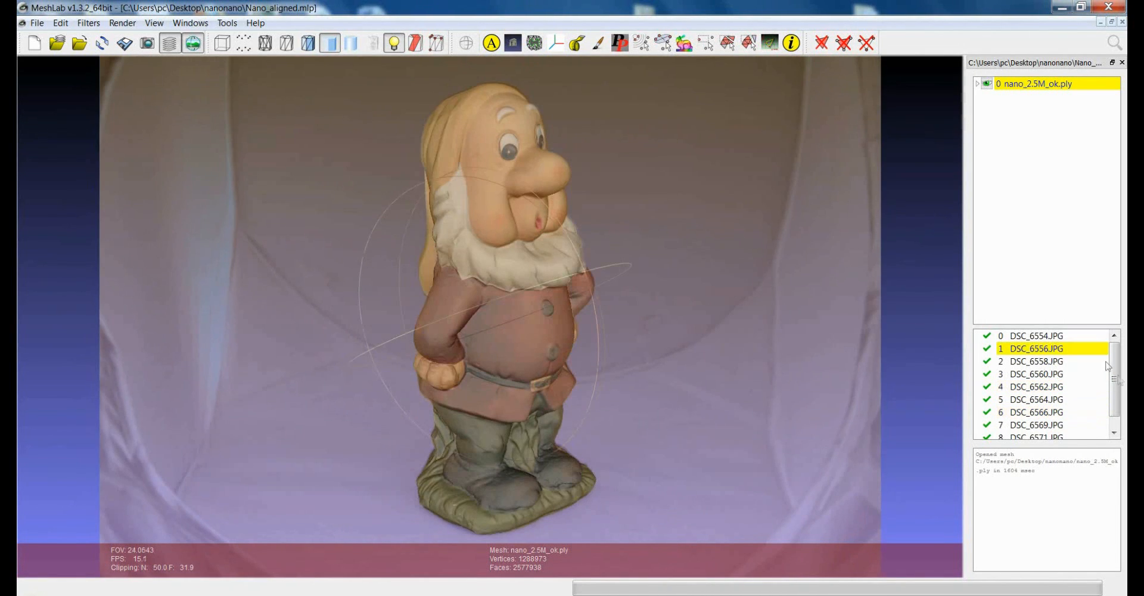
# Step: View the gnome through photos DSC_6566 and DSC_6554, then hide the photo overlay
pyautogui.click(1033, 84)
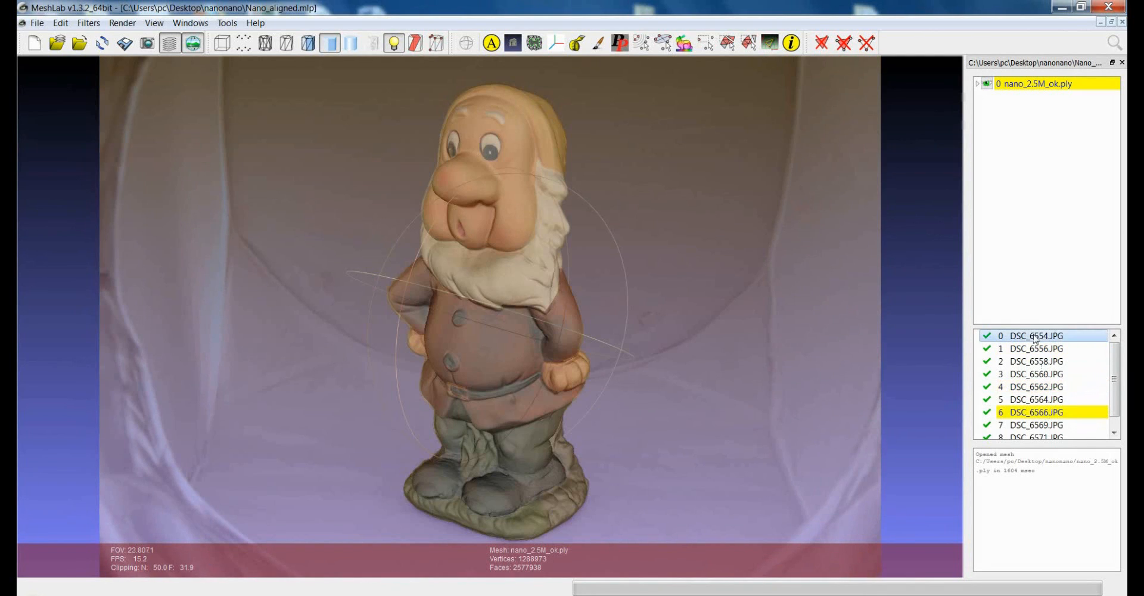
pyautogui.click(1036, 336)
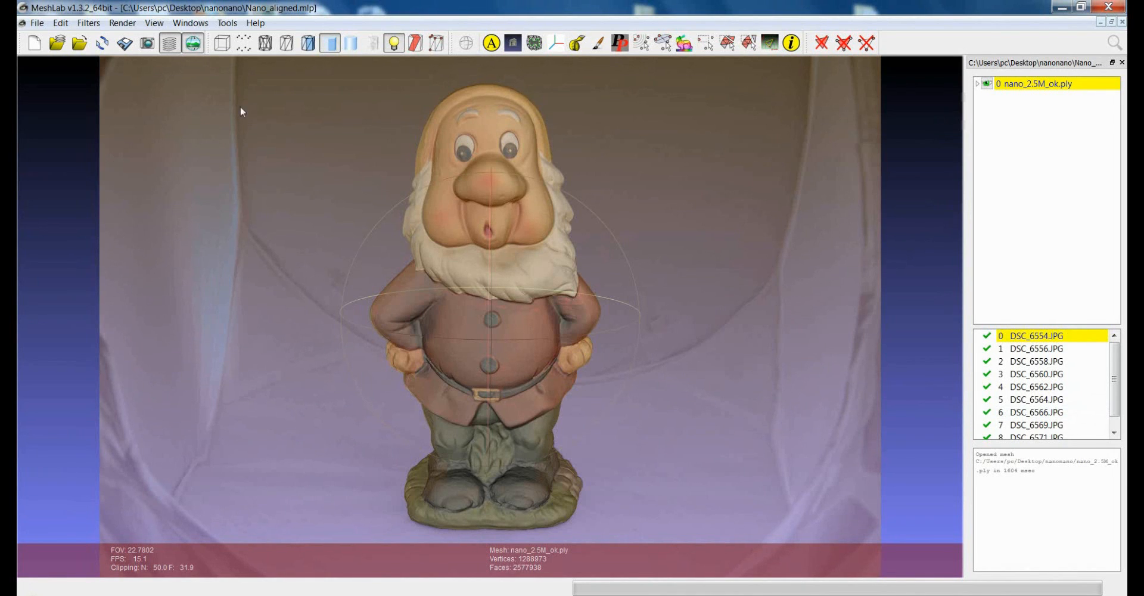
pyautogui.moveTo(192, 43)
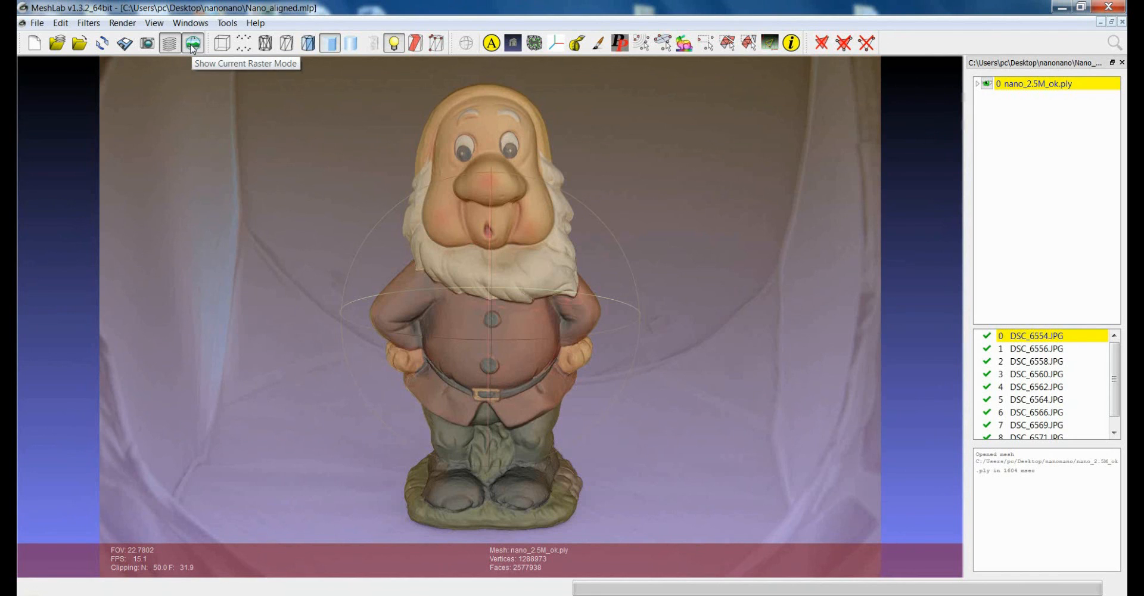
pyautogui.click(192, 43)
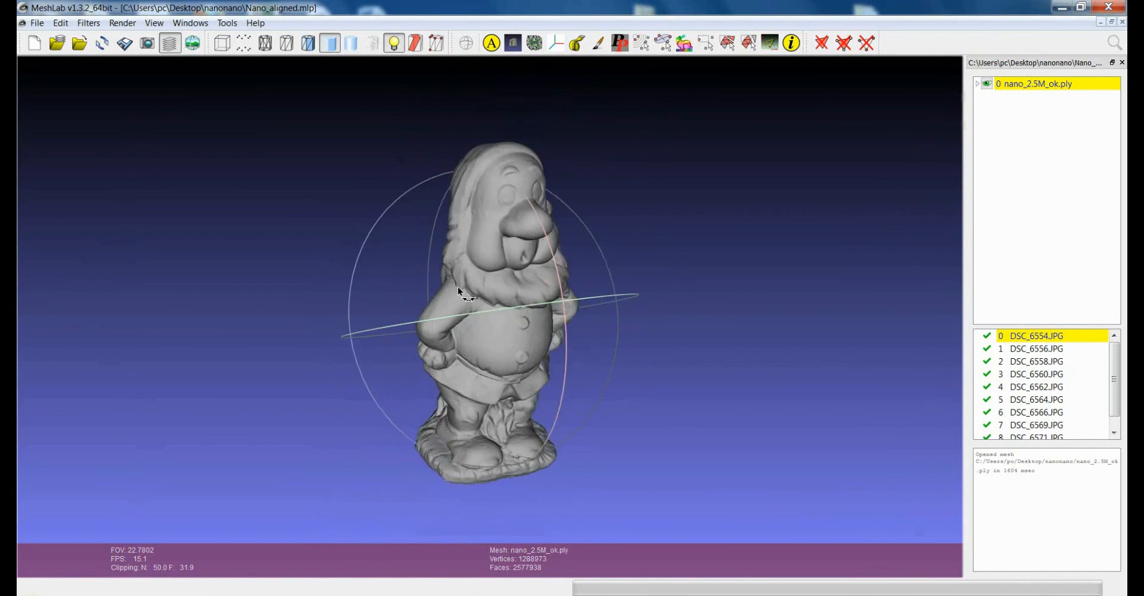
# Step: Orbit the plain gnome mesh to inspect it from several sides
pyautogui.moveTo(460, 292); pyautogui.dragTo(451, 287)
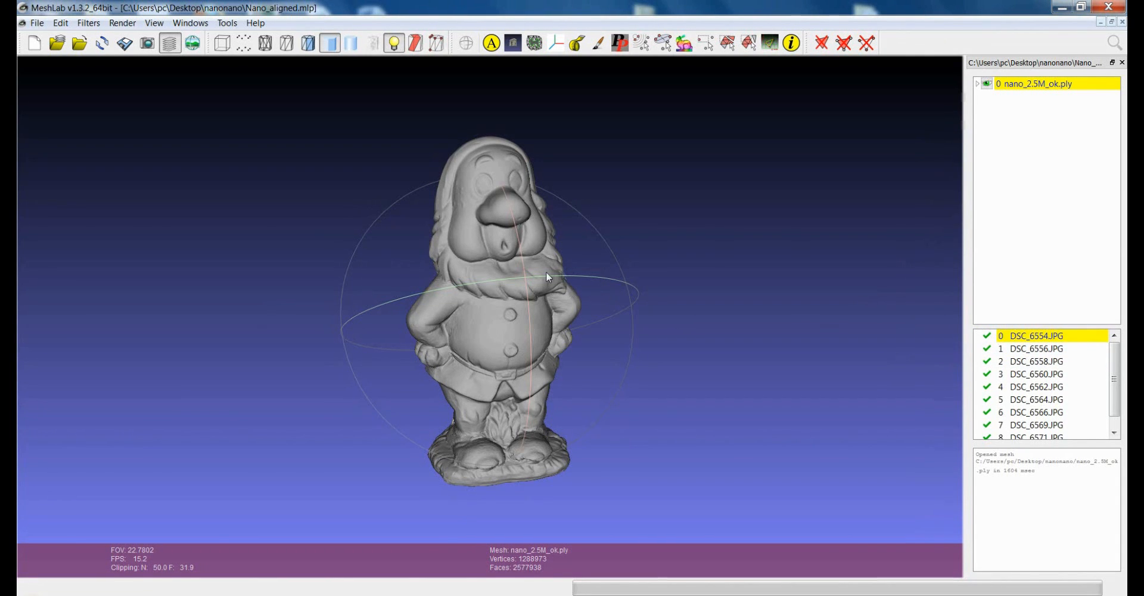
pyautogui.moveTo(632, 291)
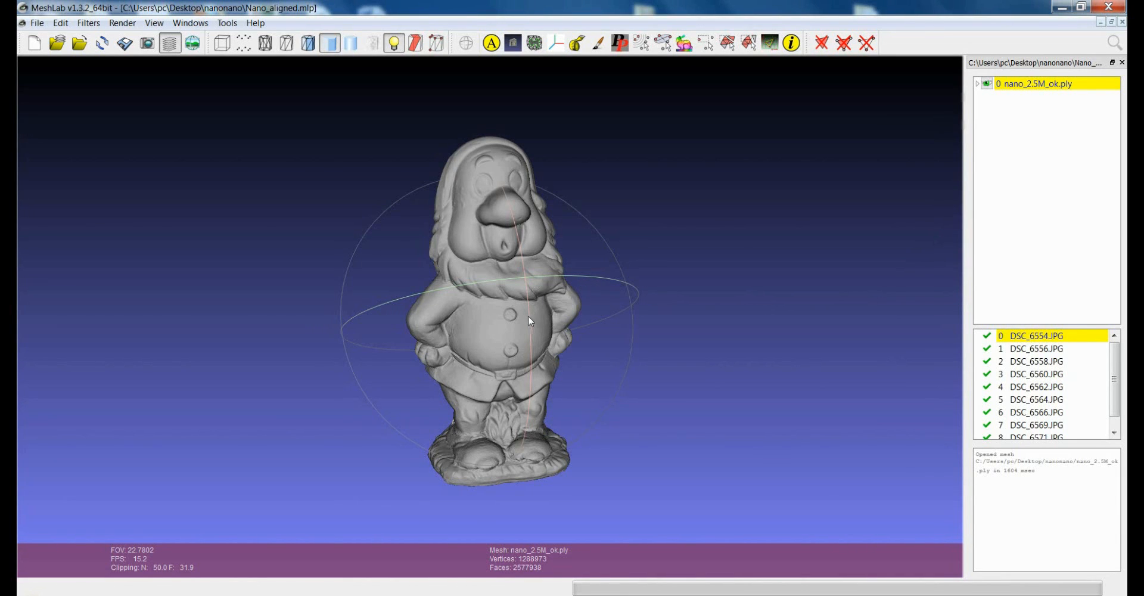
pyautogui.moveTo(512, 326)
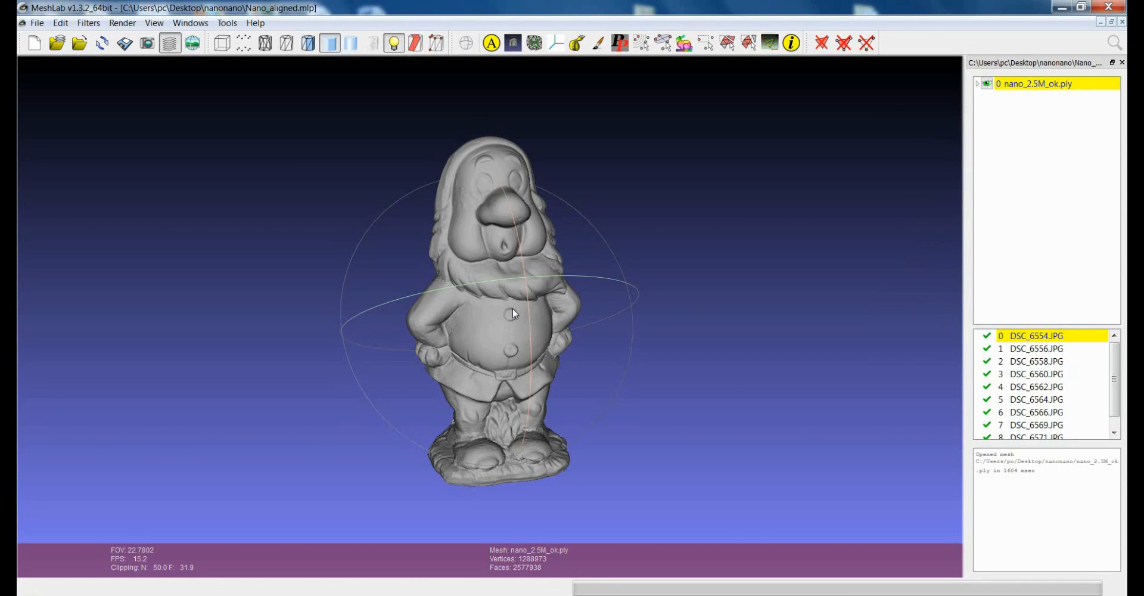
pyautogui.moveTo(669, 381)
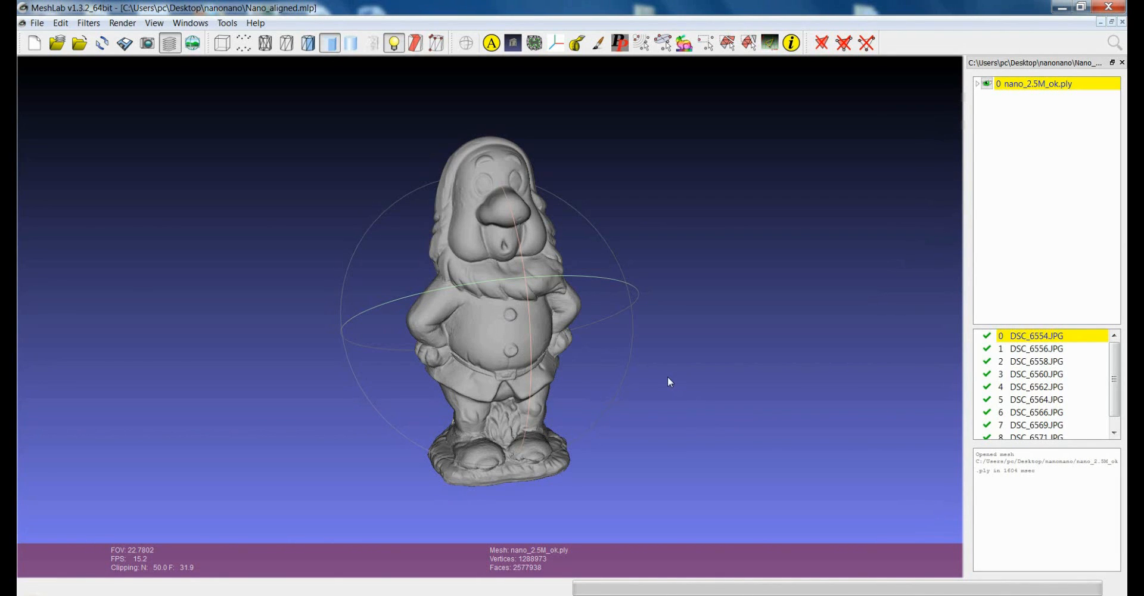
pyautogui.moveTo(503, 273)
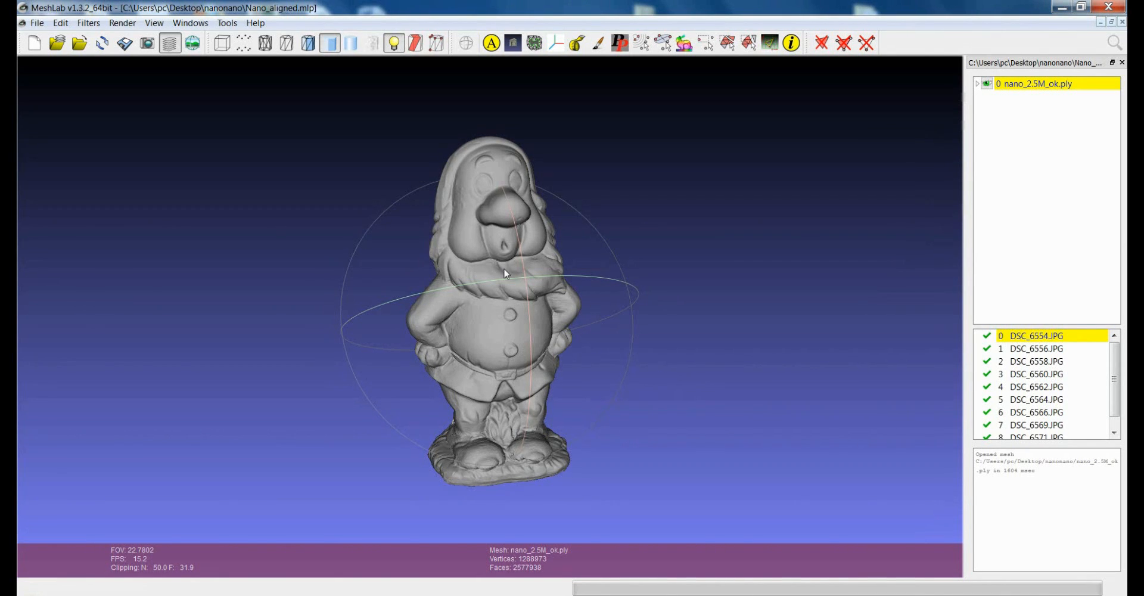
pyautogui.moveTo(503, 273); pyautogui.dragTo(540, 288)
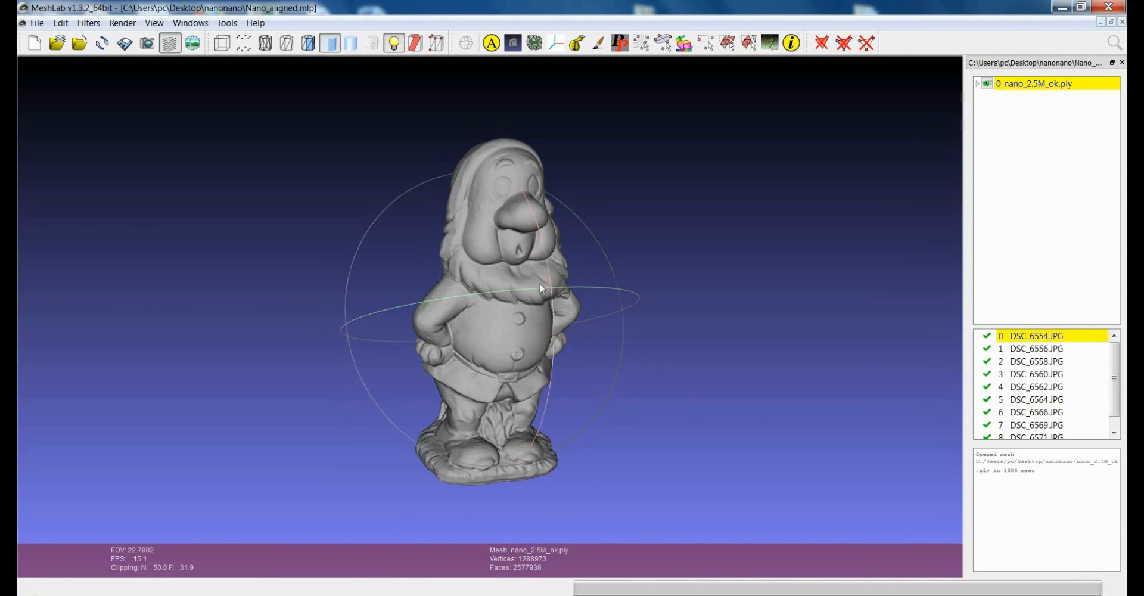
pyautogui.moveTo(540, 289); pyautogui.dragTo(548, 308)
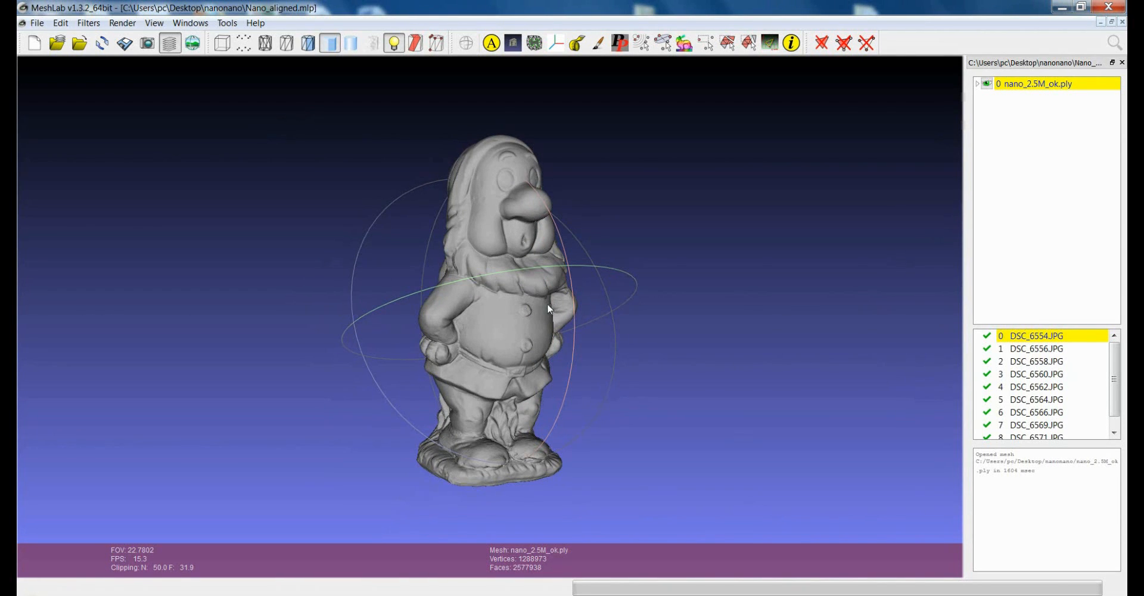
pyautogui.moveTo(547, 307); pyautogui.dragTo(460, 326)
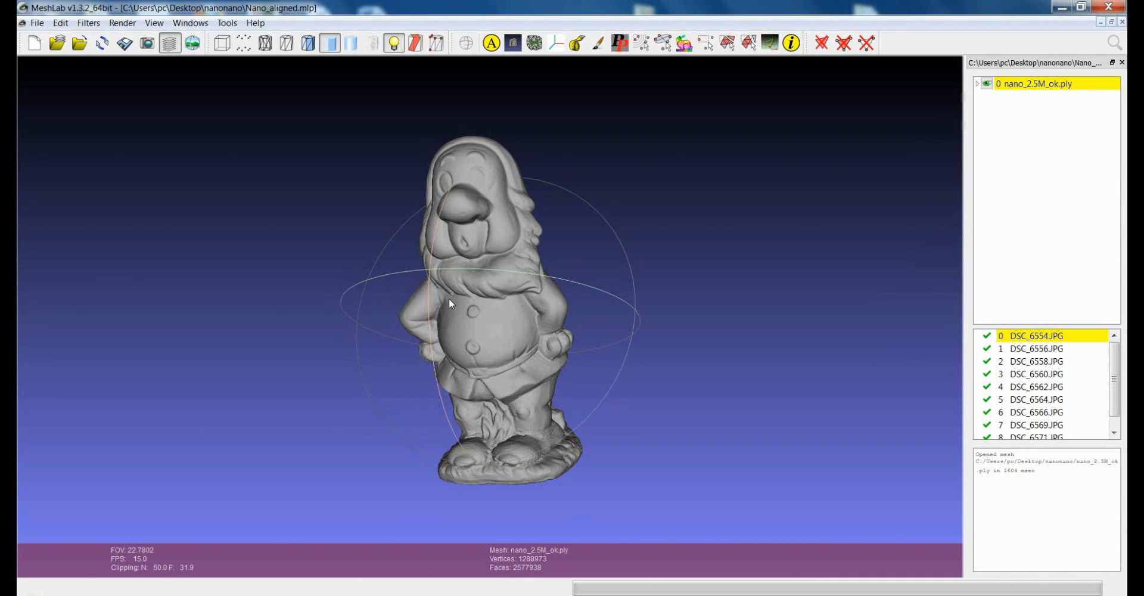
pyautogui.moveTo(420, 167)
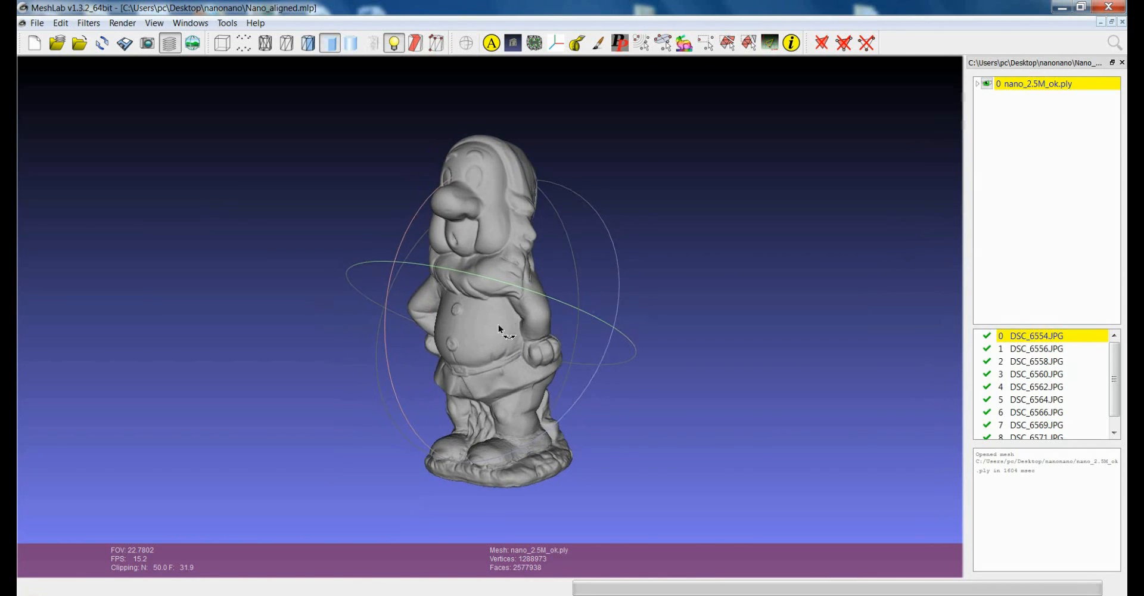
pyautogui.moveTo(500, 330); pyautogui.dragTo(591, 337)
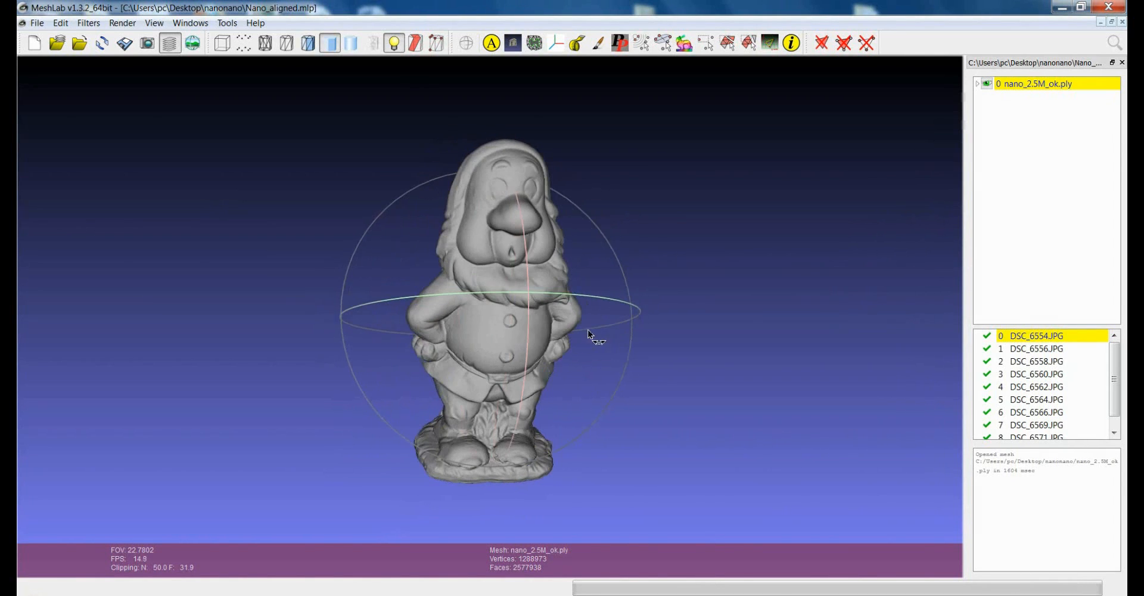
pyautogui.moveTo(591, 336); pyautogui.dragTo(529, 313)
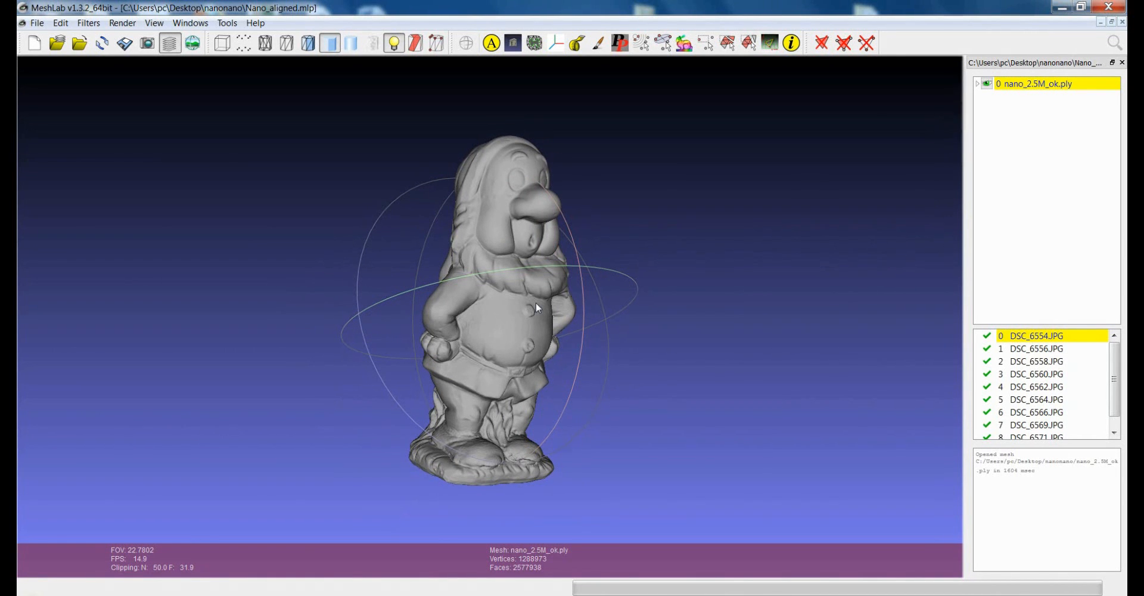
pyautogui.moveTo(536, 306); pyautogui.dragTo(515, 339)
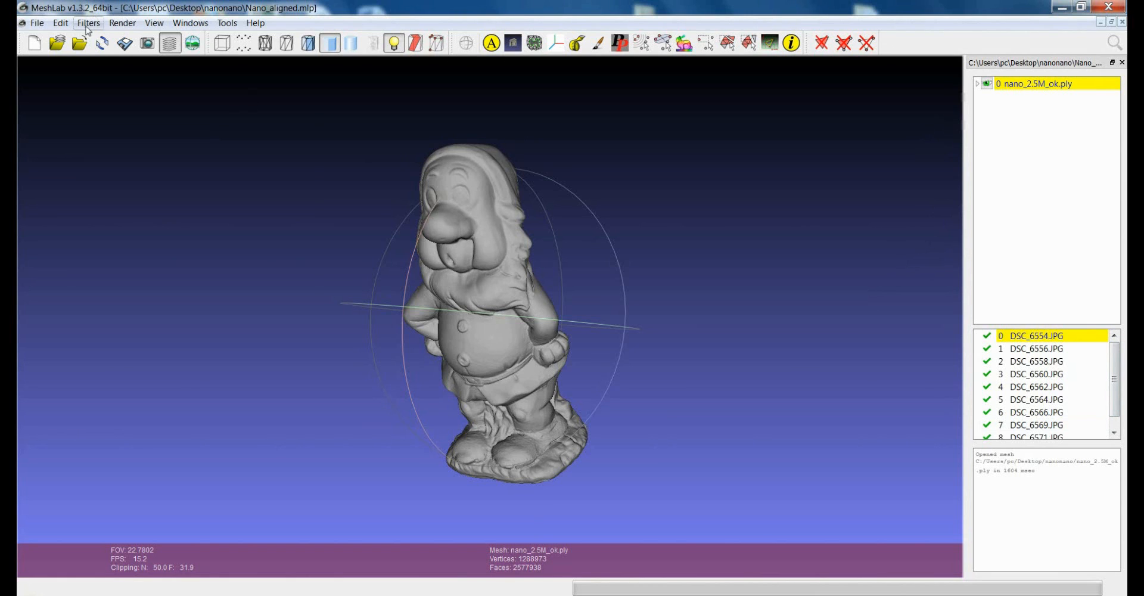
# Step: Bring up the Project active rasters color to current mesh settings from the Camera filters
pyautogui.click(87, 22)
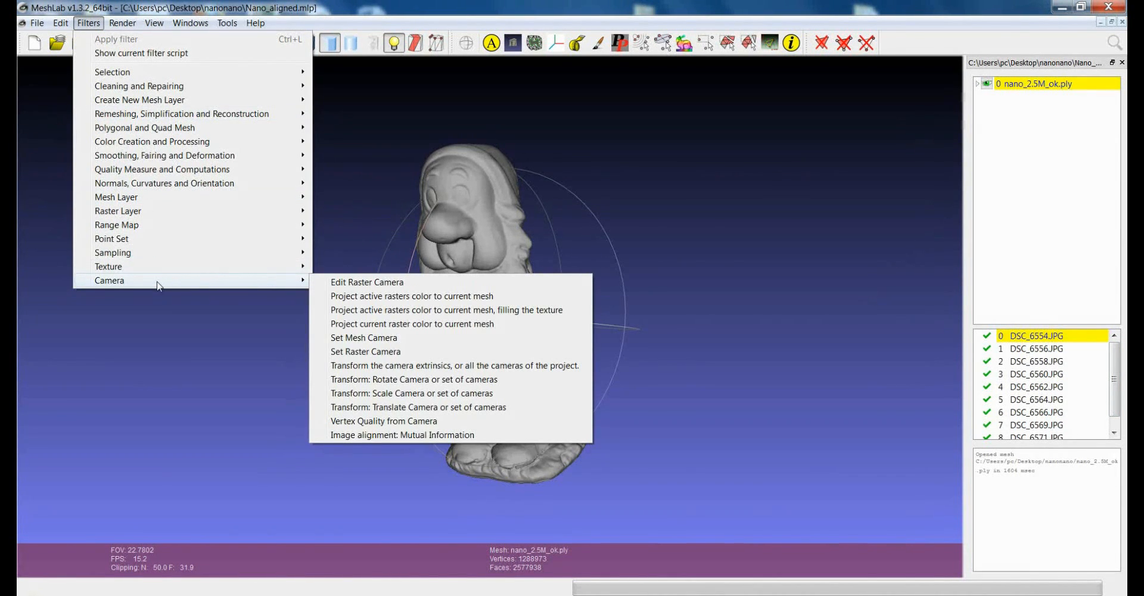
pyautogui.moveTo(292, 285)
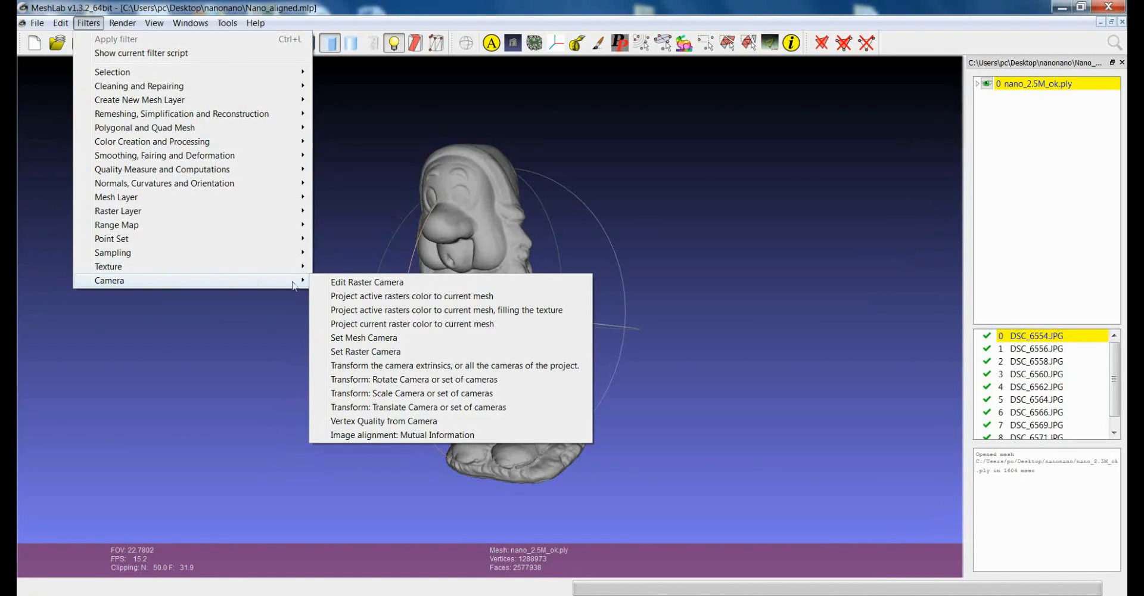
pyautogui.moveTo(412, 296)
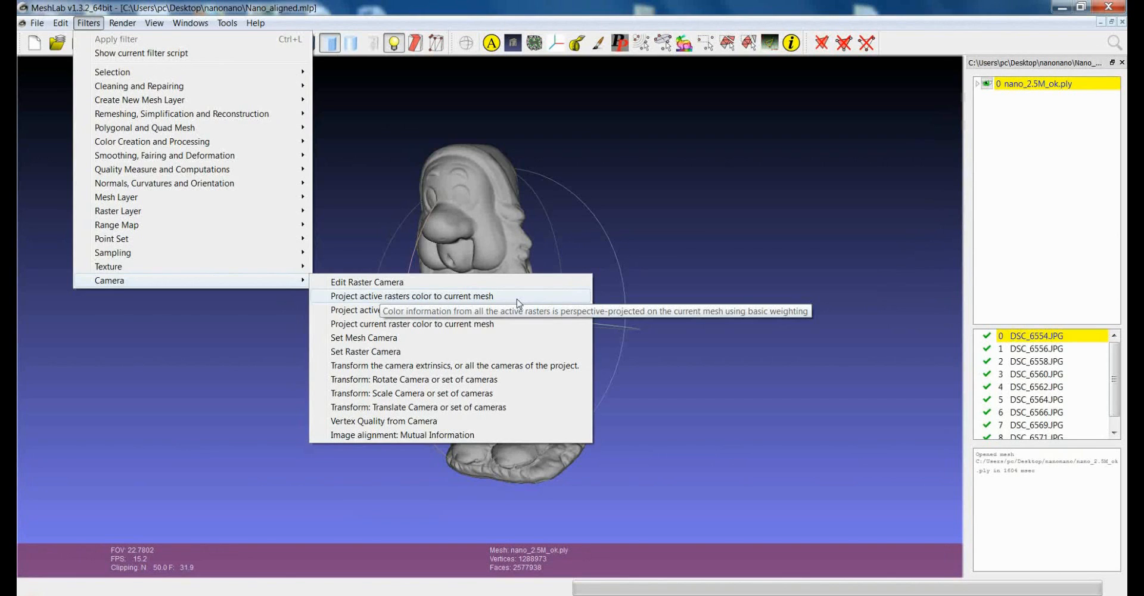
pyautogui.click(412, 296)
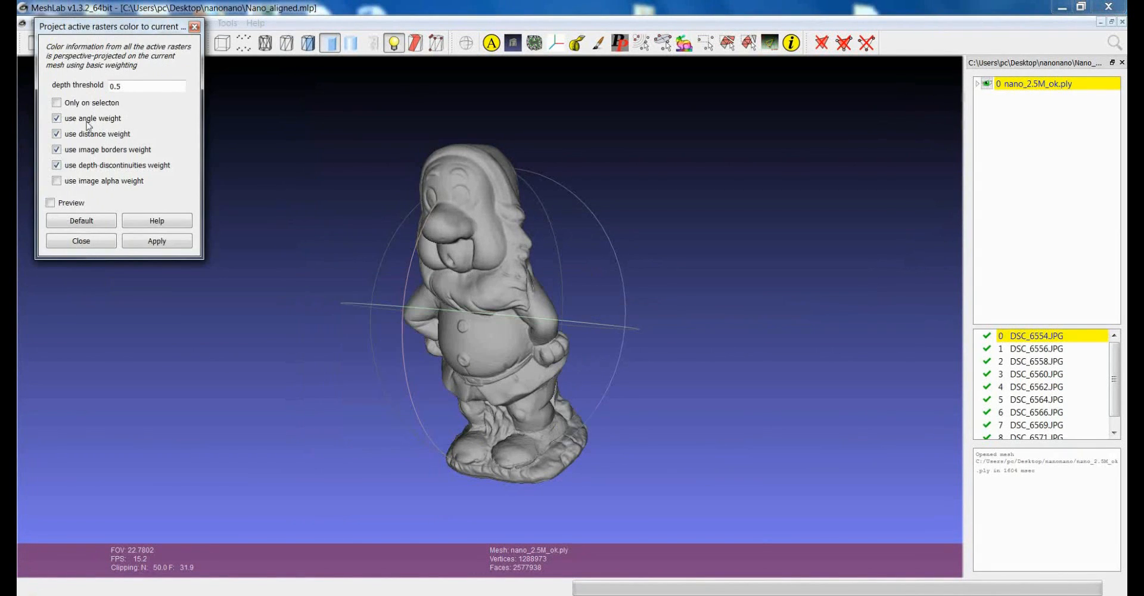
# Step: Move the projection settings window aside, keeping depth threshold 0.5 and all weights checked
pyautogui.moveTo(109, 26); pyautogui.dragTo(207, 155)
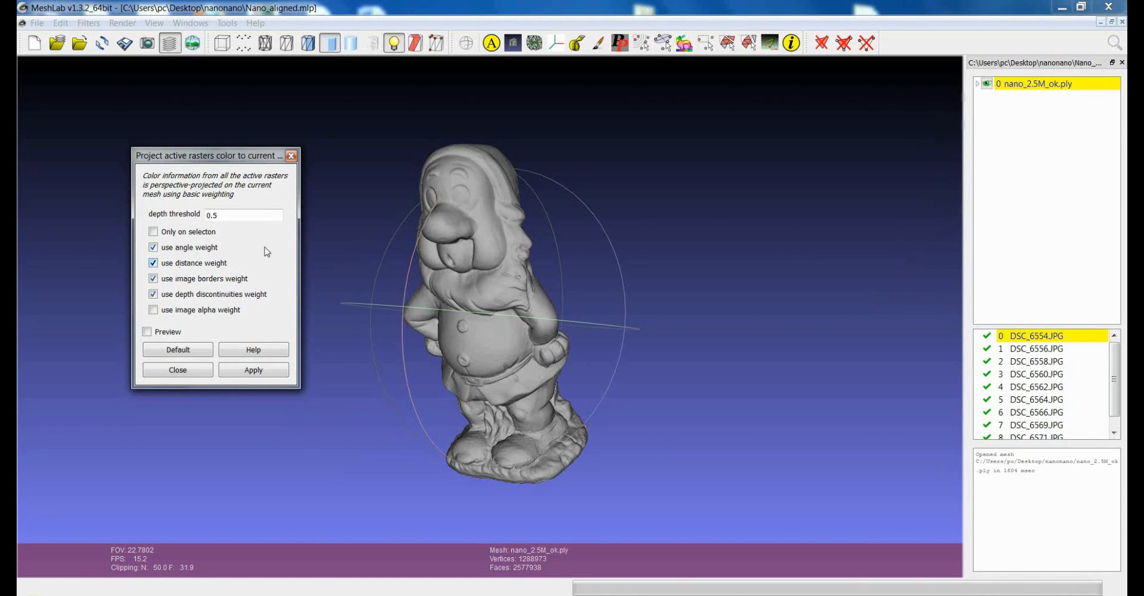
pyautogui.moveTo(262, 263)
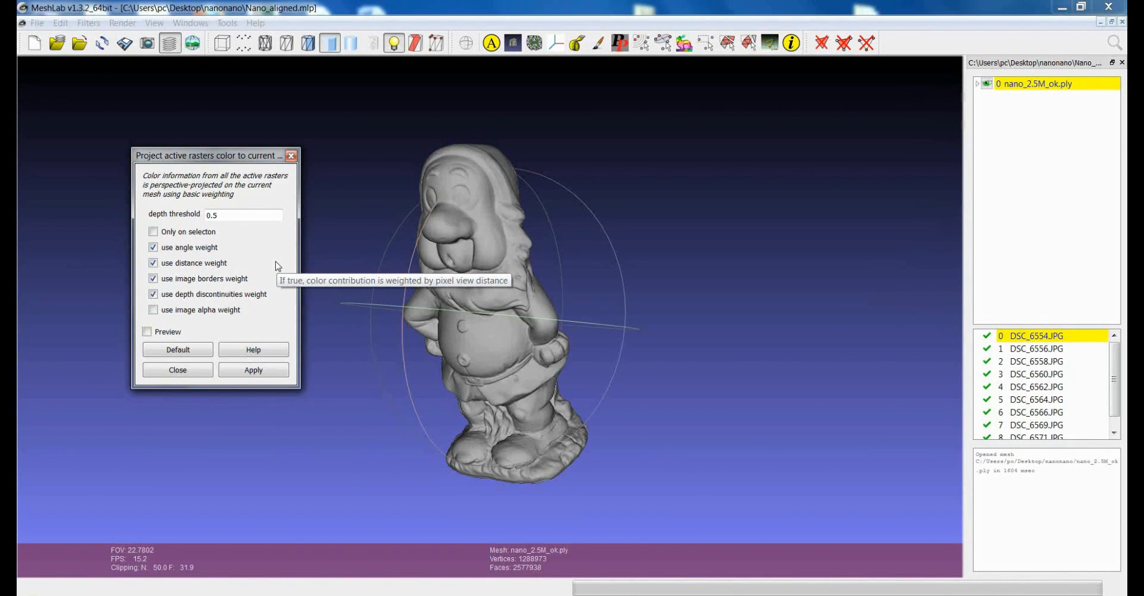
pyautogui.moveTo(232, 256)
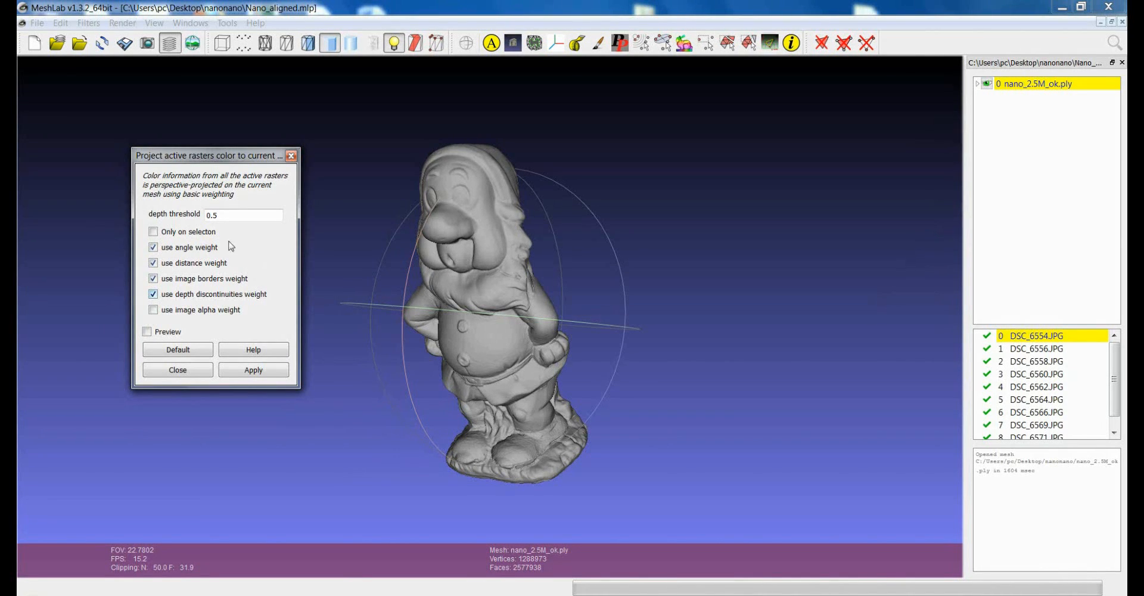
pyautogui.moveTo(261, 291)
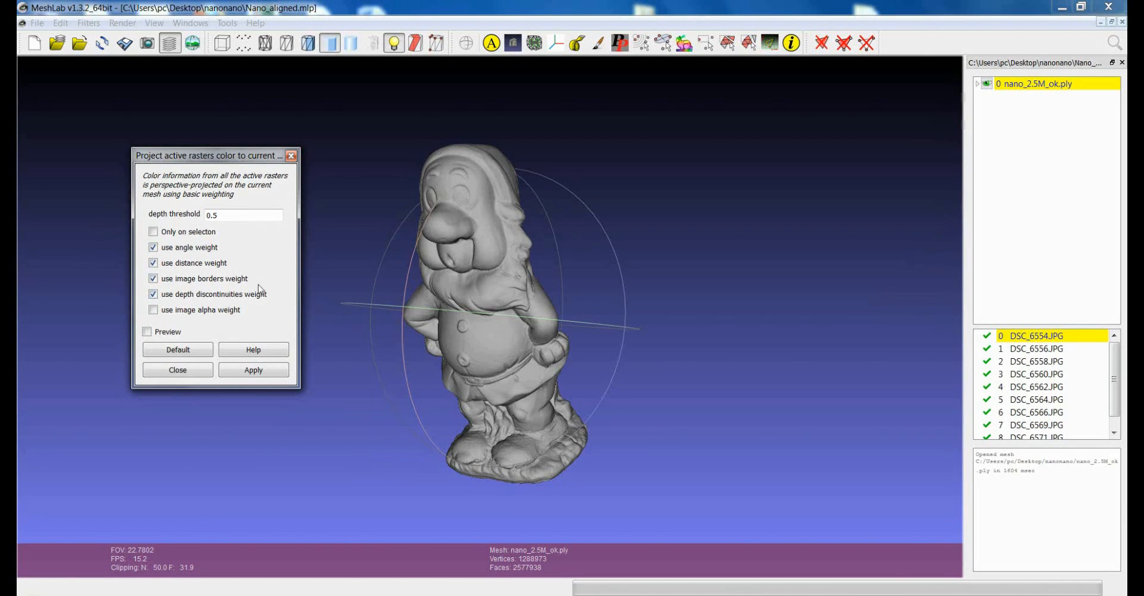
pyautogui.moveTo(238, 253)
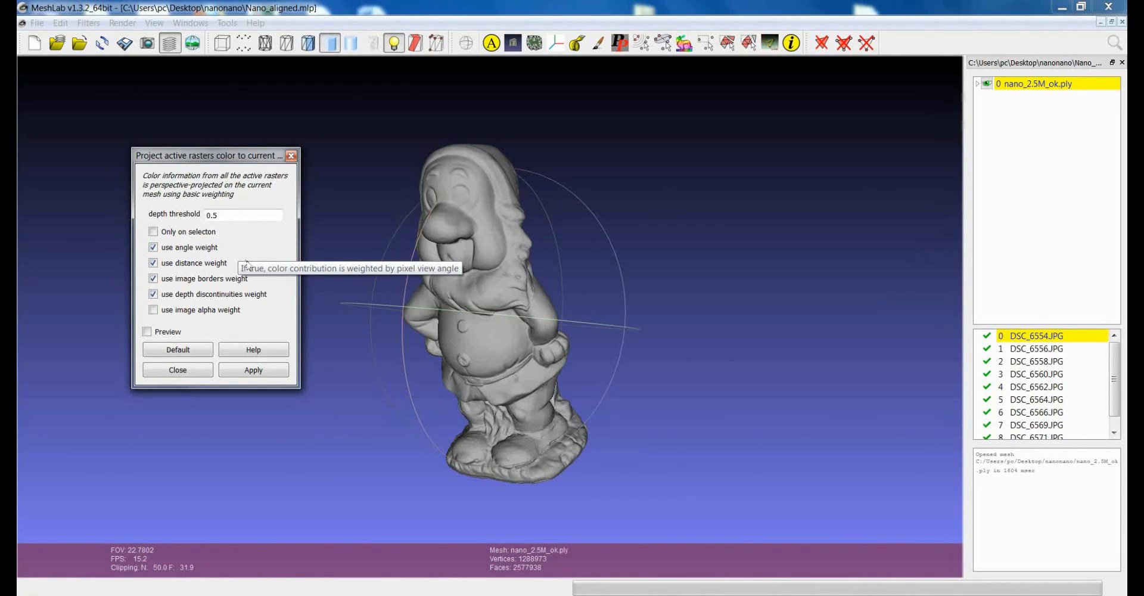
pyautogui.moveTo(251, 245)
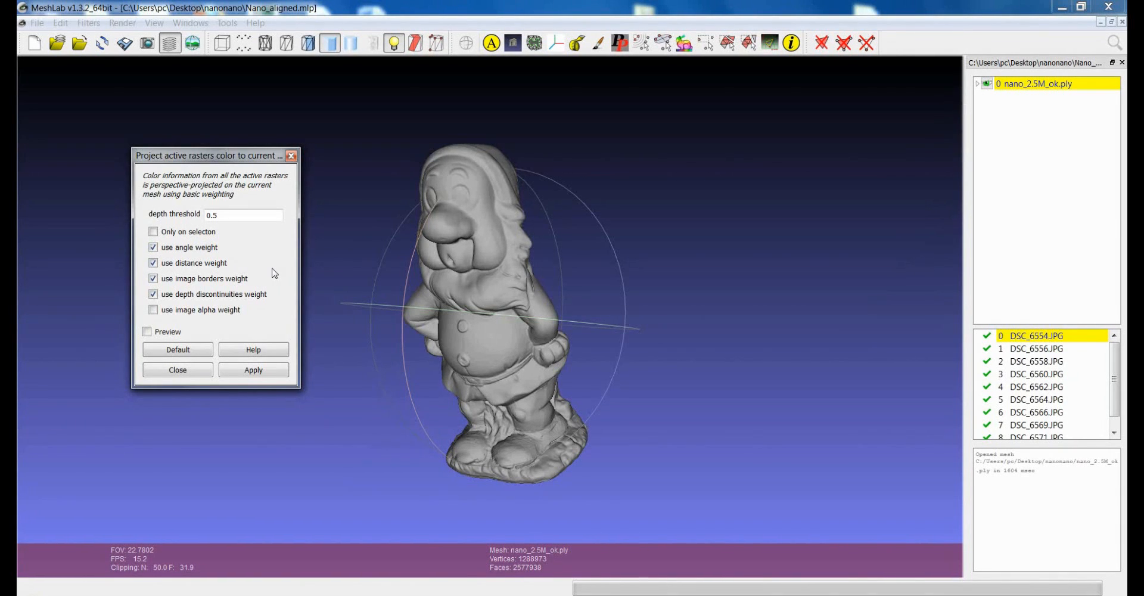
pyautogui.moveTo(274, 257)
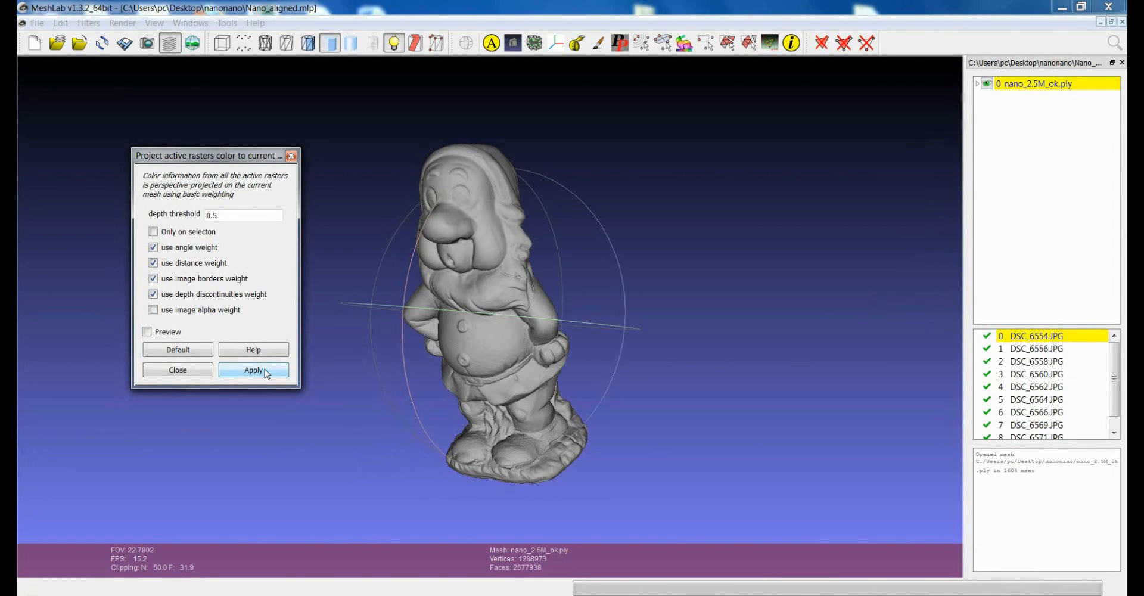
# Step: Apply the colour projection to the gnome mesh and close the dialog
pyautogui.click(253, 370)
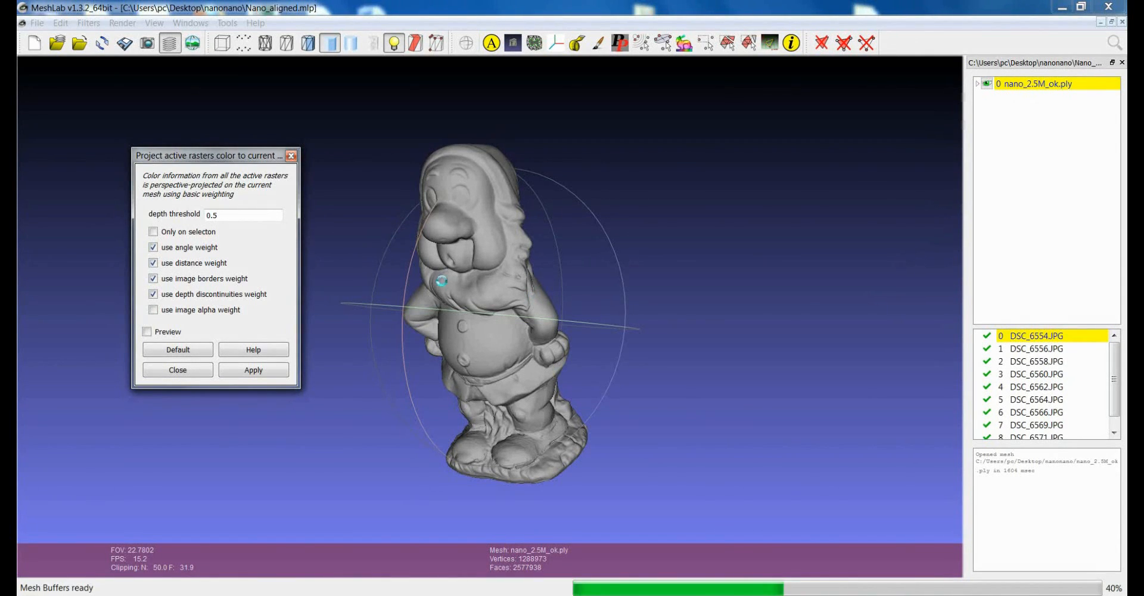
pyautogui.click(252, 370)
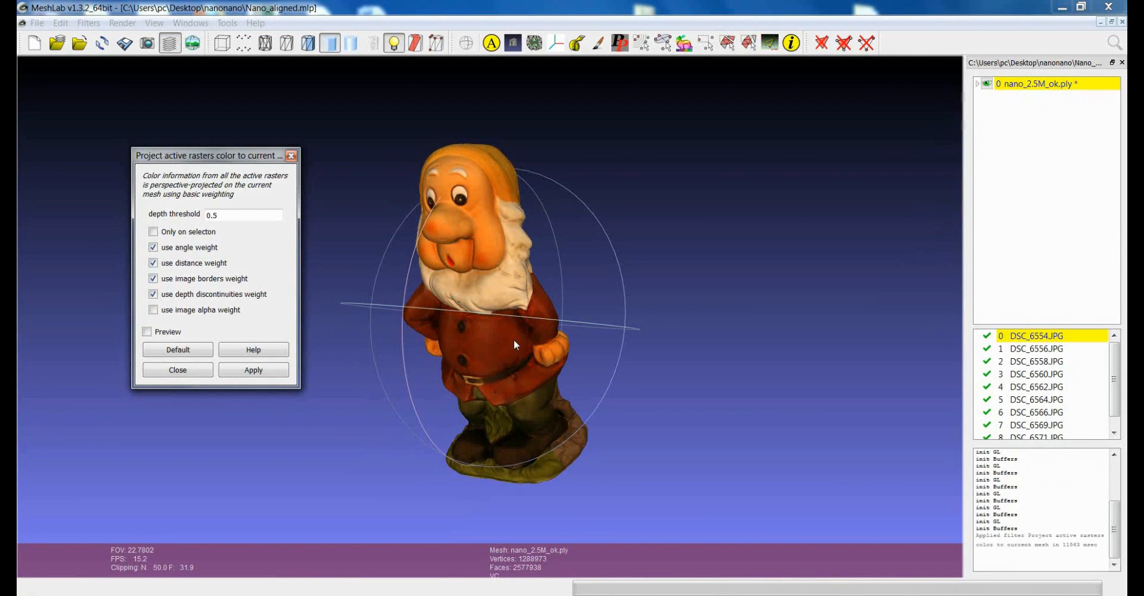
pyautogui.moveTo(508, 363)
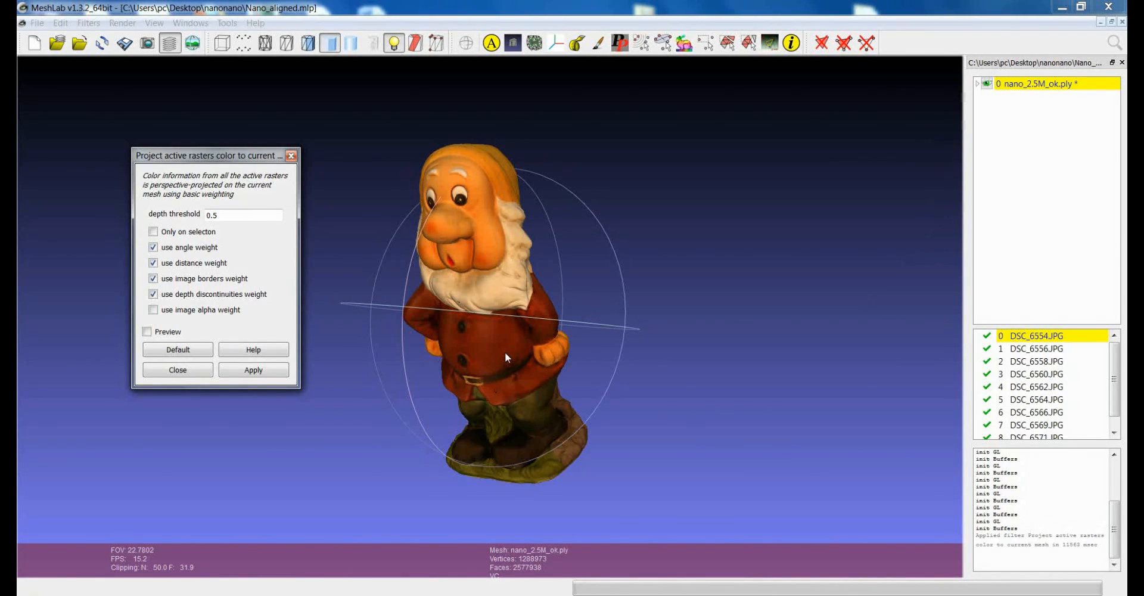
pyautogui.moveTo(487, 319)
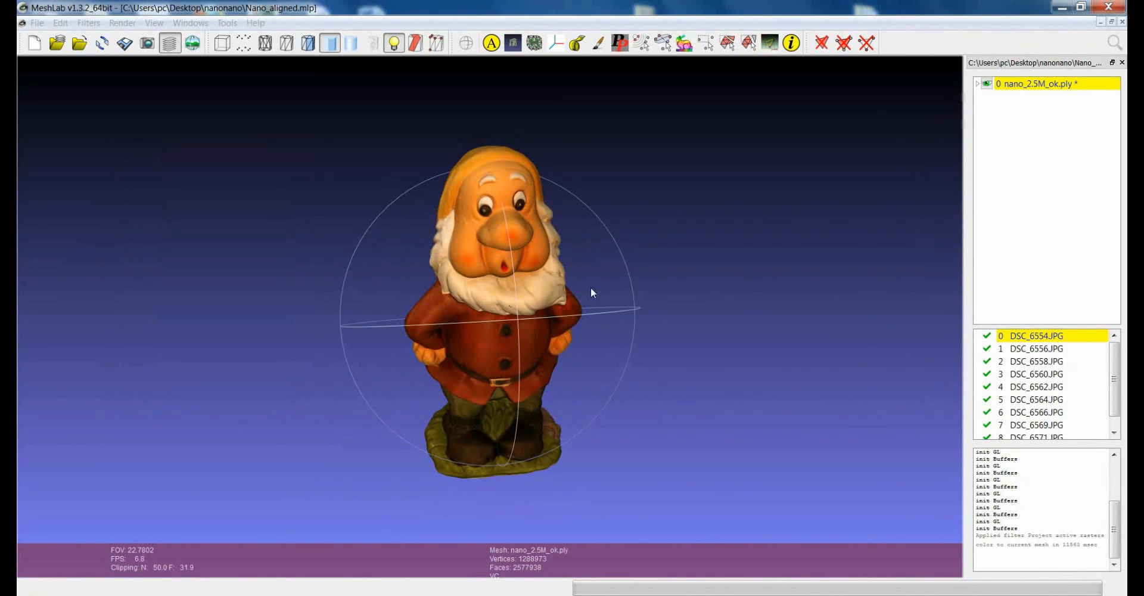
pyautogui.moveTo(591, 292); pyautogui.dragTo(636, 331)
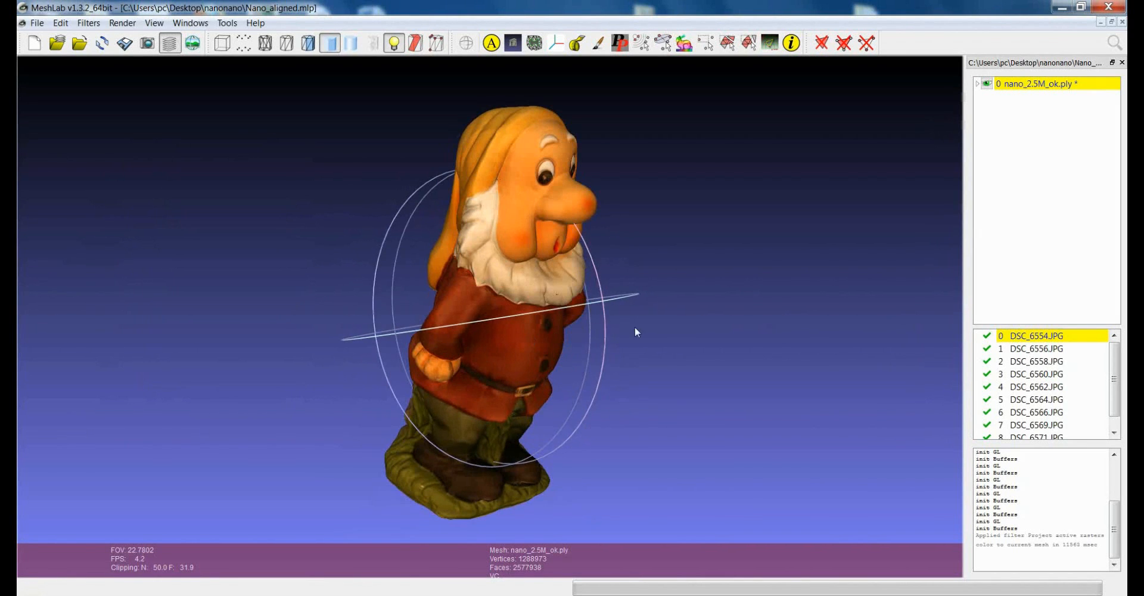
pyautogui.moveTo(635, 331); pyautogui.dragTo(561, 343)
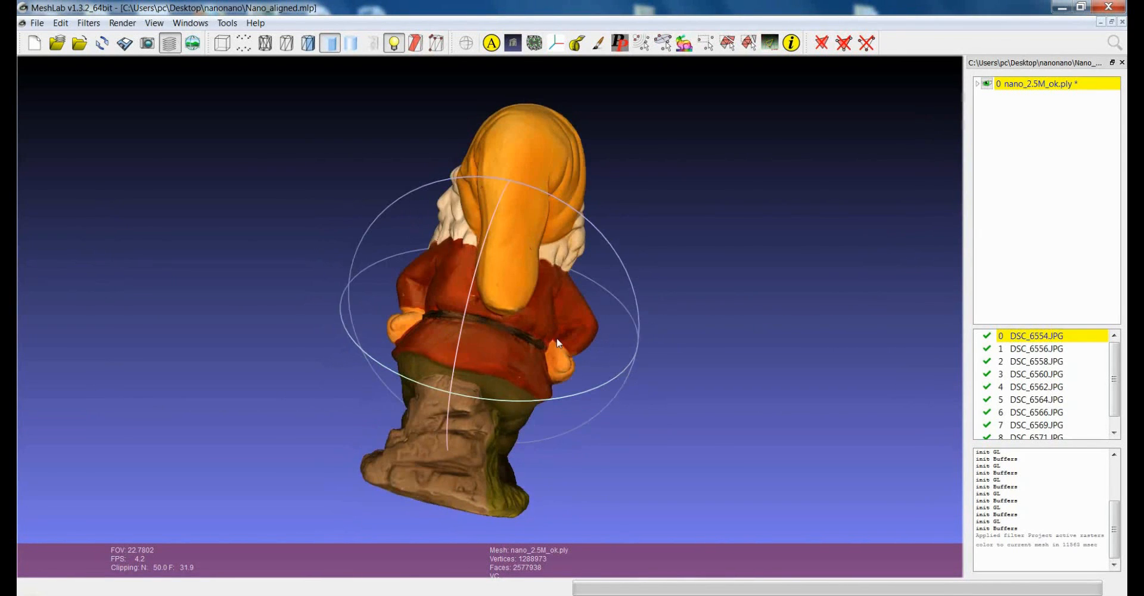
pyautogui.moveTo(558, 343); pyautogui.dragTo(591, 336)
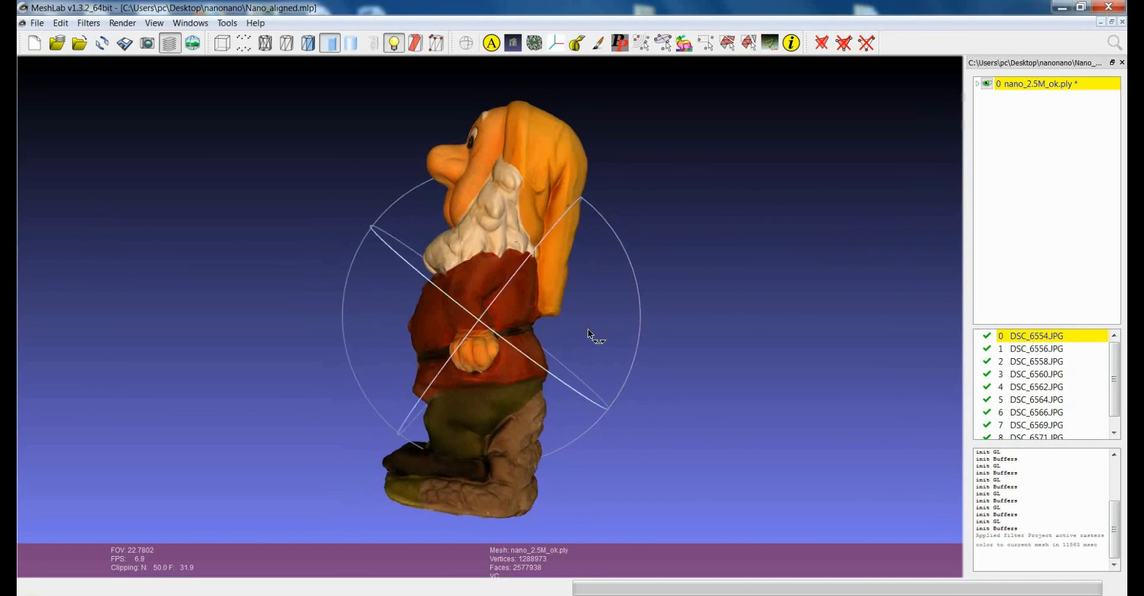
pyautogui.moveTo(592, 334); pyautogui.dragTo(577, 340)
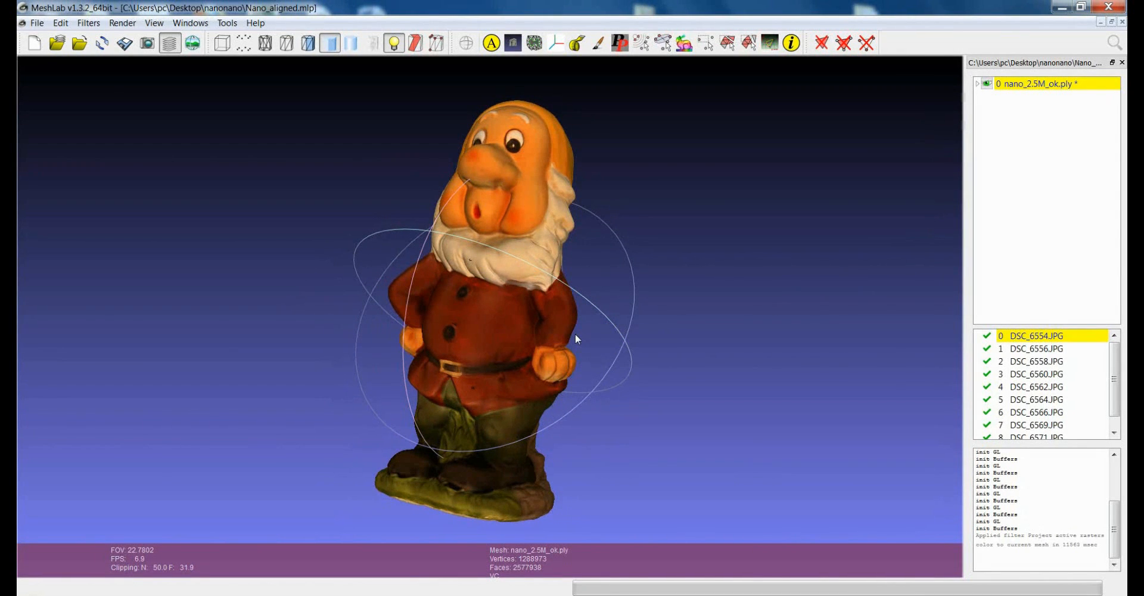
pyautogui.moveTo(506, 344)
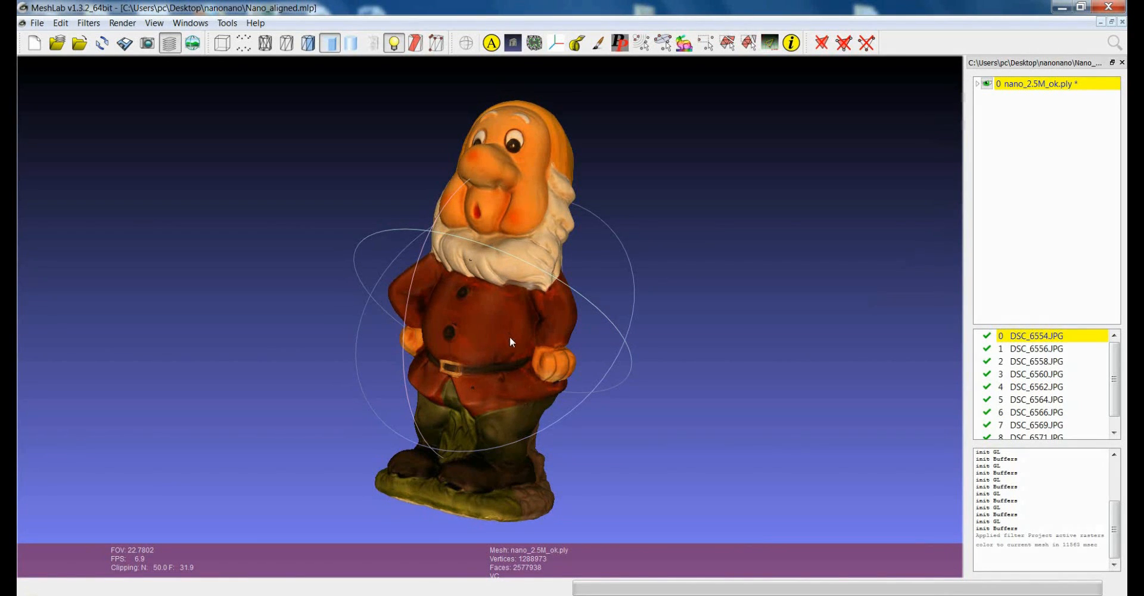
pyautogui.moveTo(511, 342); pyautogui.dragTo(516, 326)
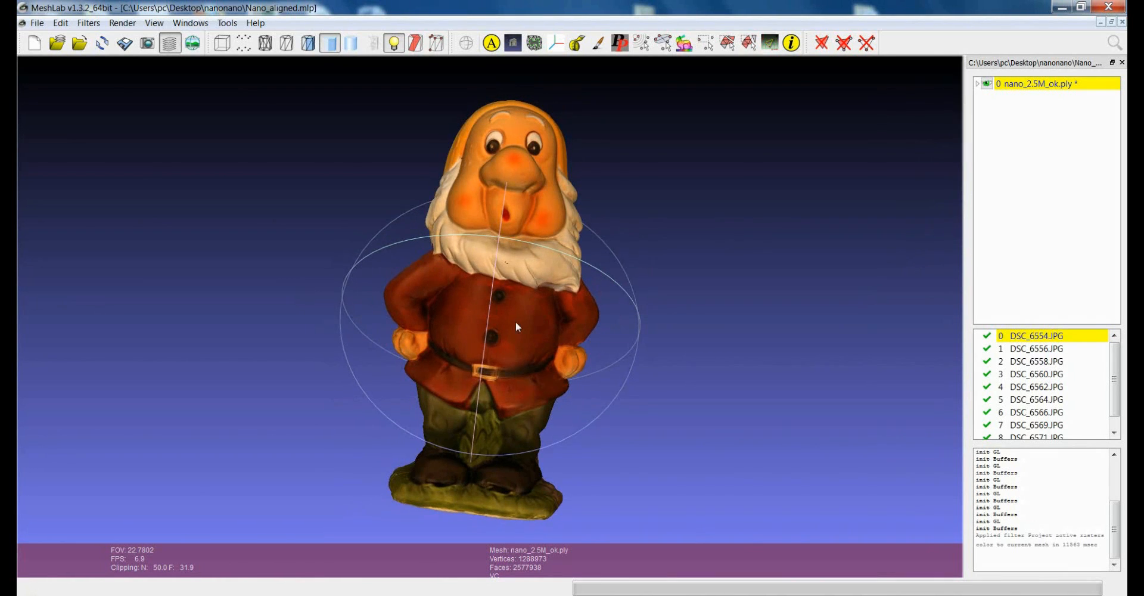
pyautogui.moveTo(516, 326); pyautogui.dragTo(521, 338)
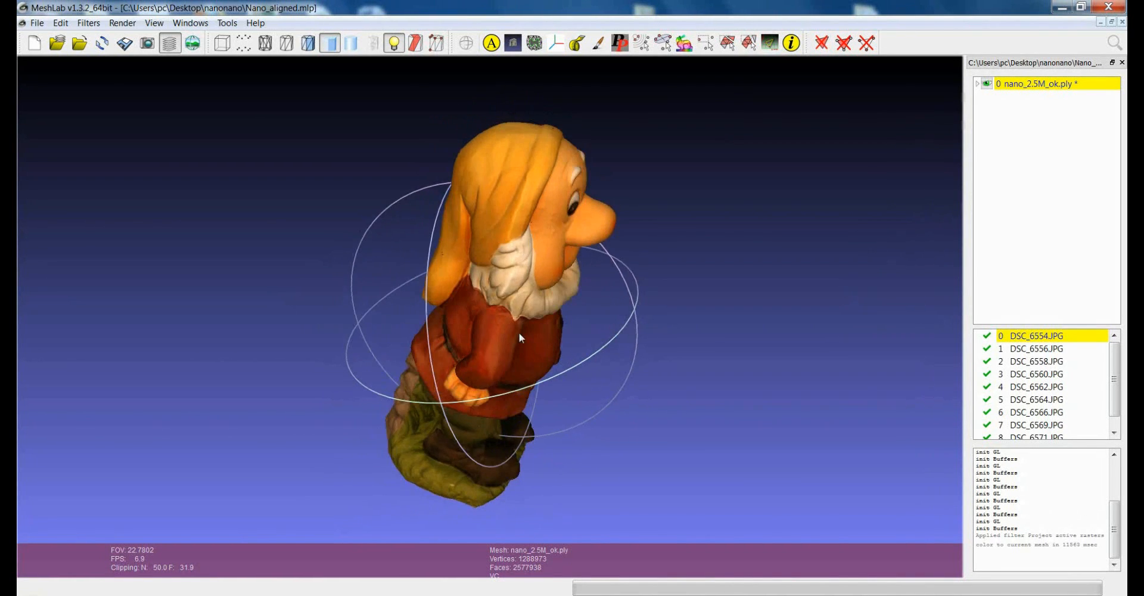
pyautogui.moveTo(521, 338); pyautogui.dragTo(496, 394)
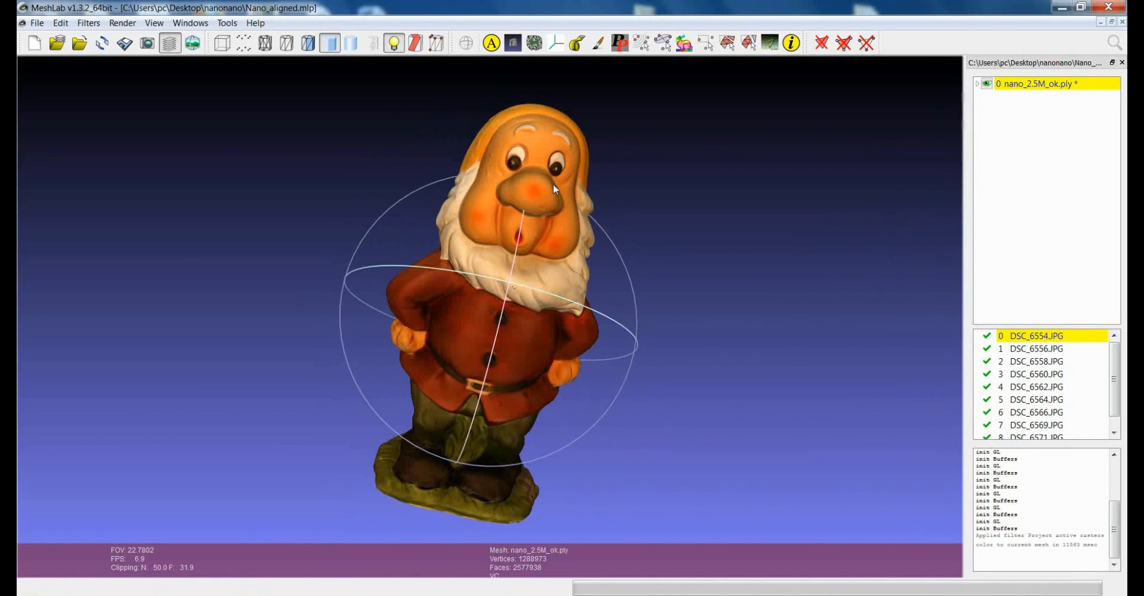
pyautogui.moveTo(550, 190); pyautogui.dragTo(493, 324)
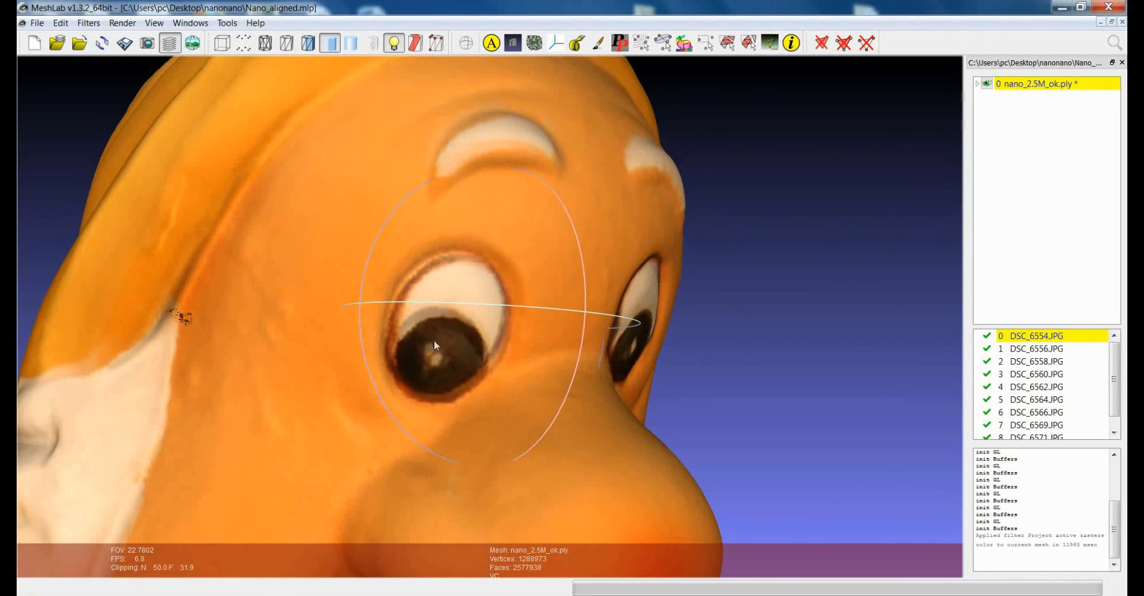
pyautogui.moveTo(434, 344); pyautogui.dragTo(508, 428)
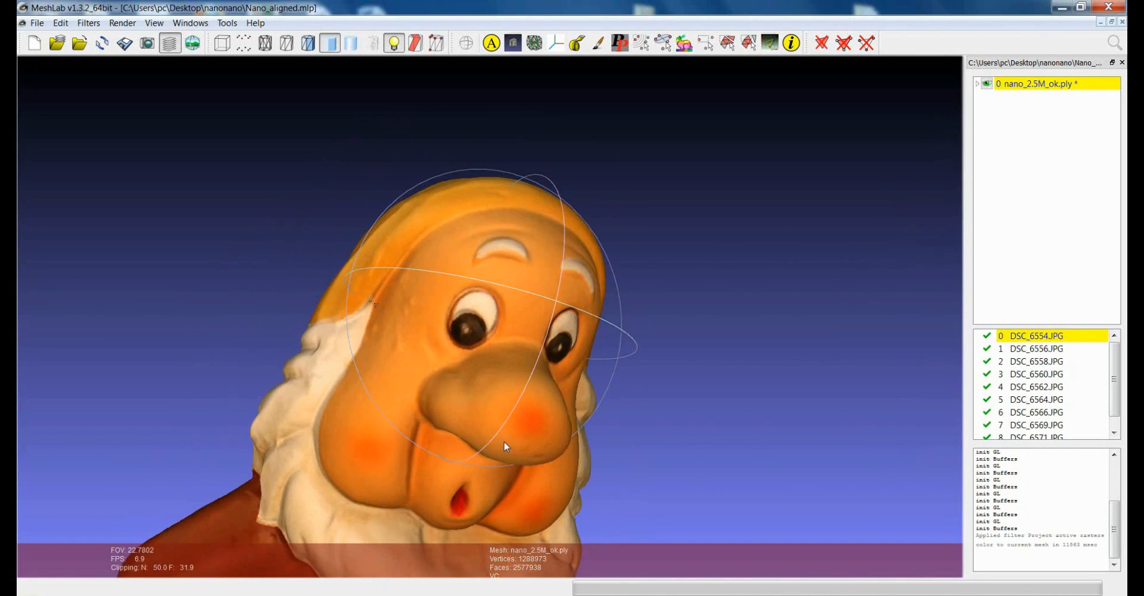
pyautogui.moveTo(503, 444); pyautogui.dragTo(495, 317)
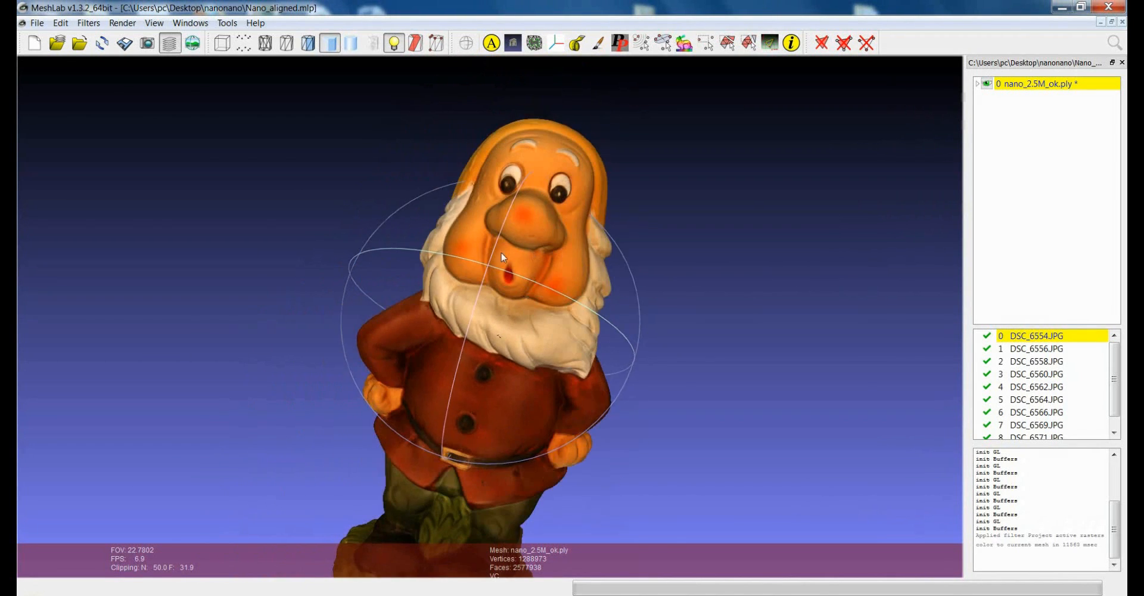
pyautogui.moveTo(502, 257); pyautogui.dragTo(612, 317)
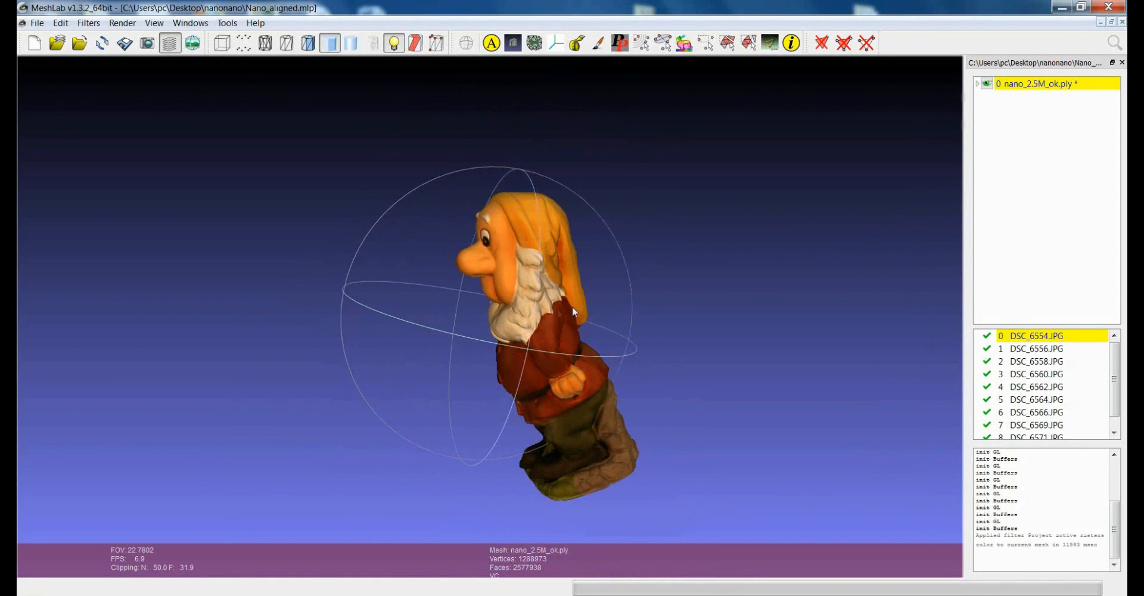
pyautogui.moveTo(573, 313); pyautogui.dragTo(632, 338)
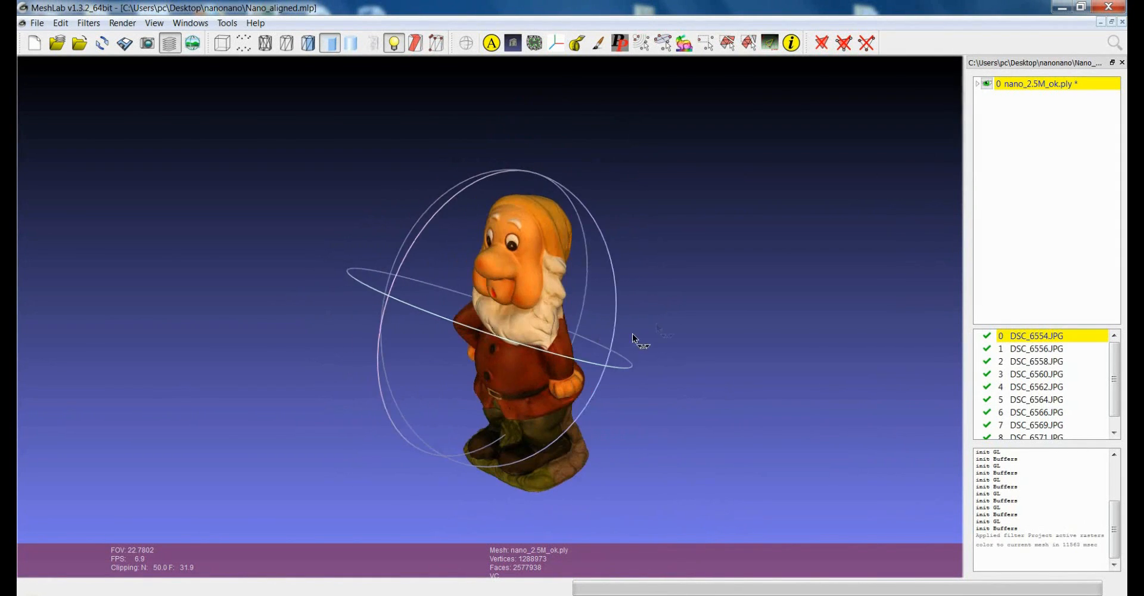
pyautogui.moveTo(631, 337); pyautogui.dragTo(503, 336)
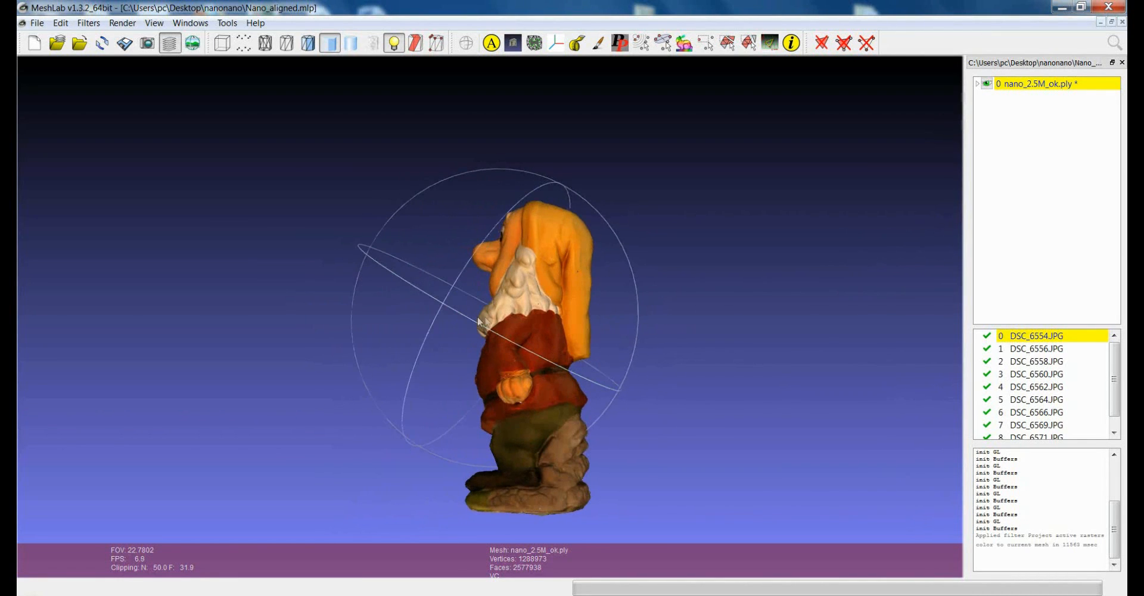
pyautogui.moveTo(478, 324); pyautogui.dragTo(595, 358)
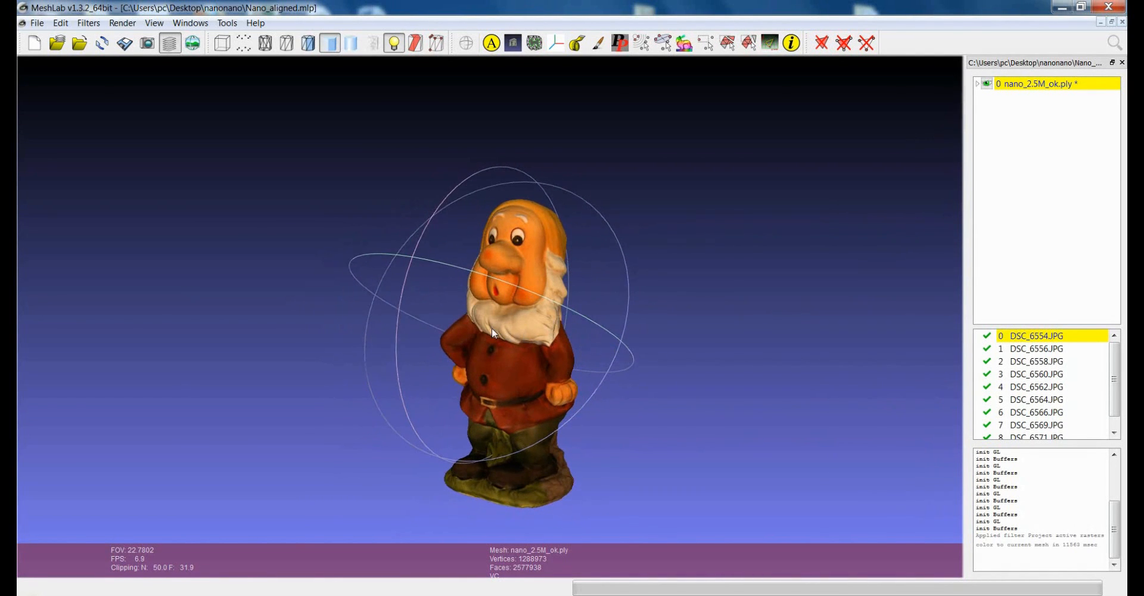
pyautogui.moveTo(492, 331); pyautogui.dragTo(516, 313)
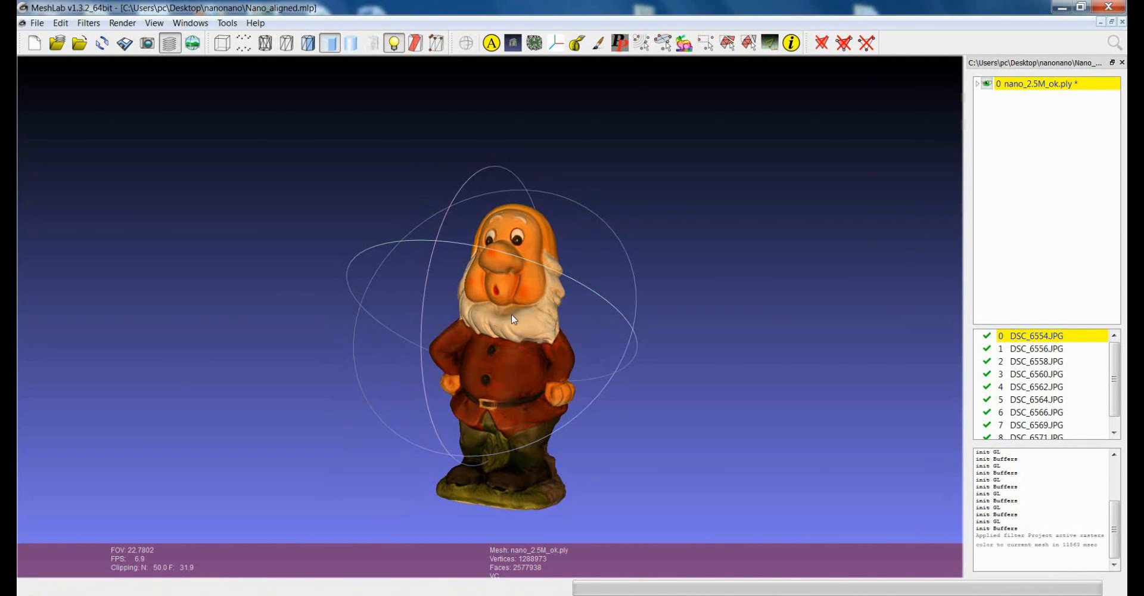
pyautogui.click(87, 22)
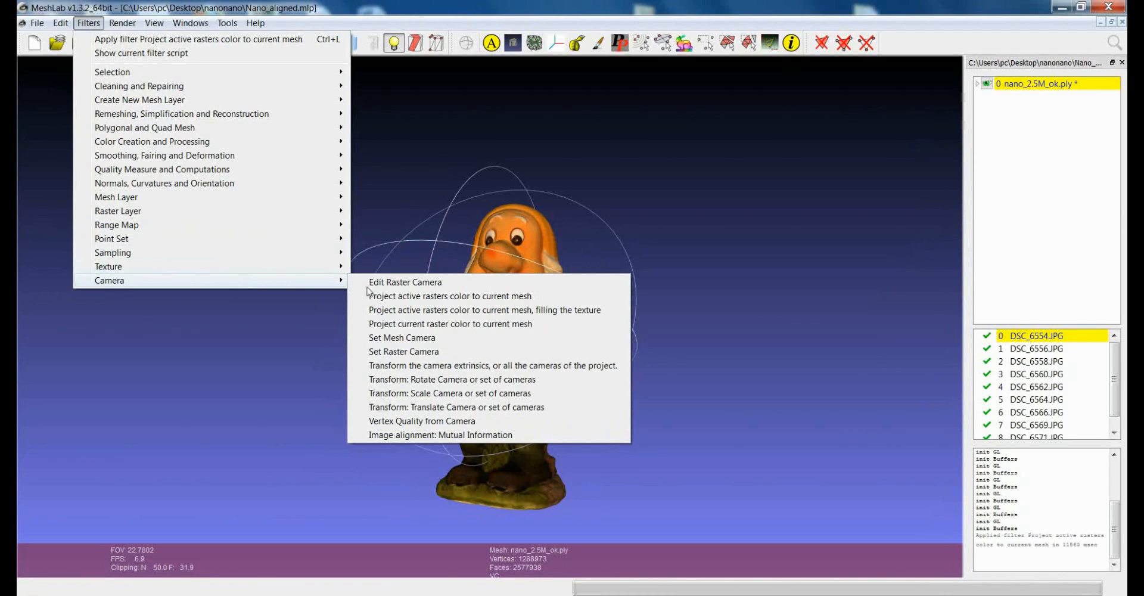
pyautogui.moveTo(450, 295)
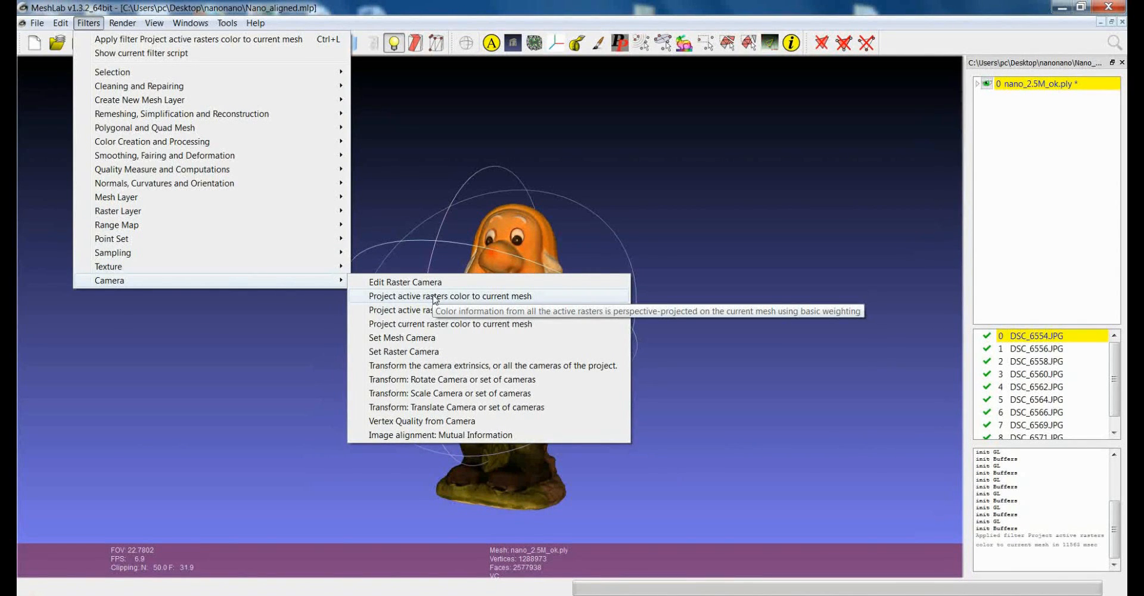
pyautogui.moveTo(1066, 376)
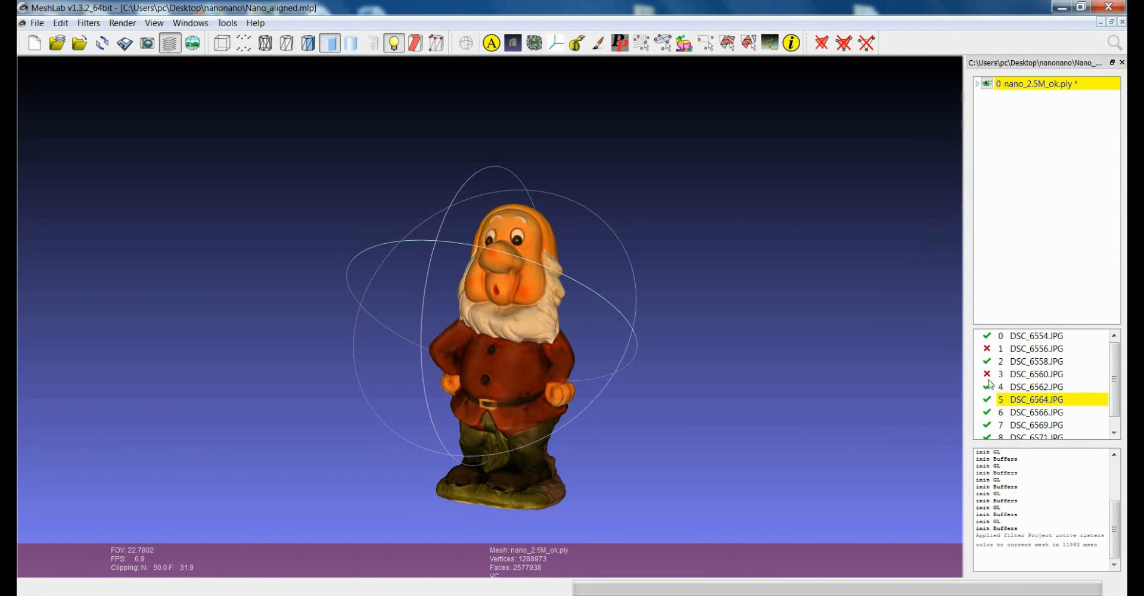
# Step: Re-enable photos DSC_6560 and DSC_6556 in the raster list
pyautogui.click(1035, 373)
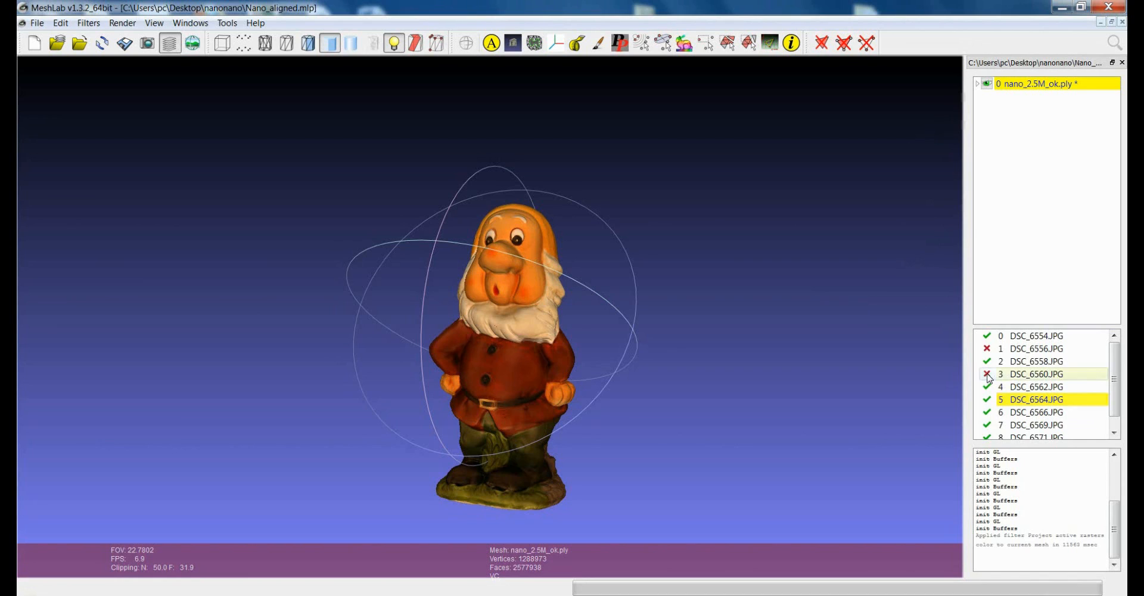
pyautogui.click(1035, 349)
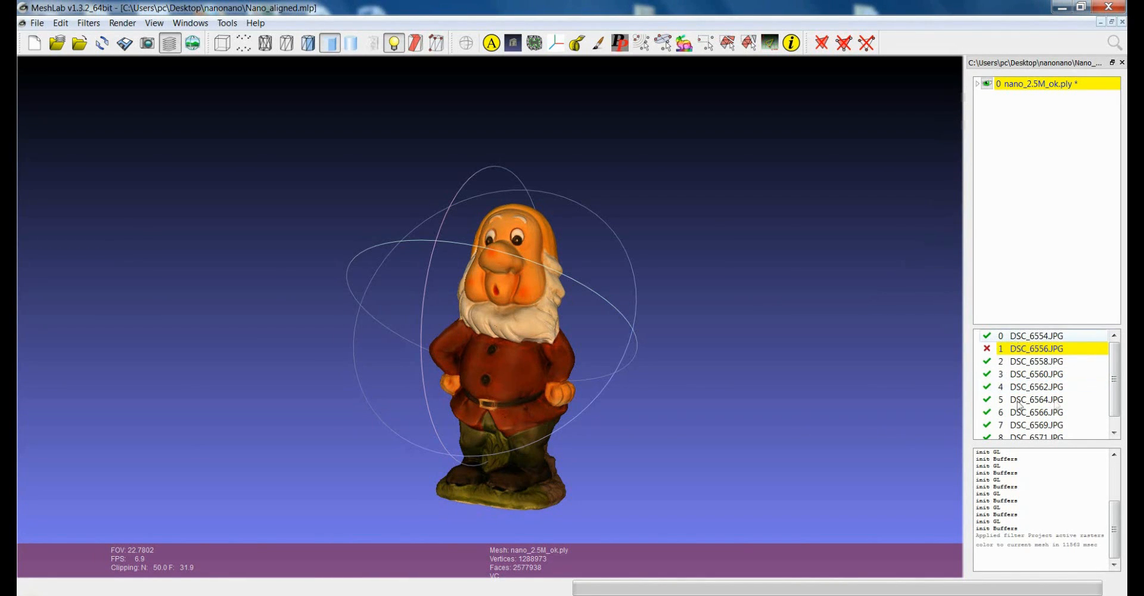
pyautogui.click(1036, 348)
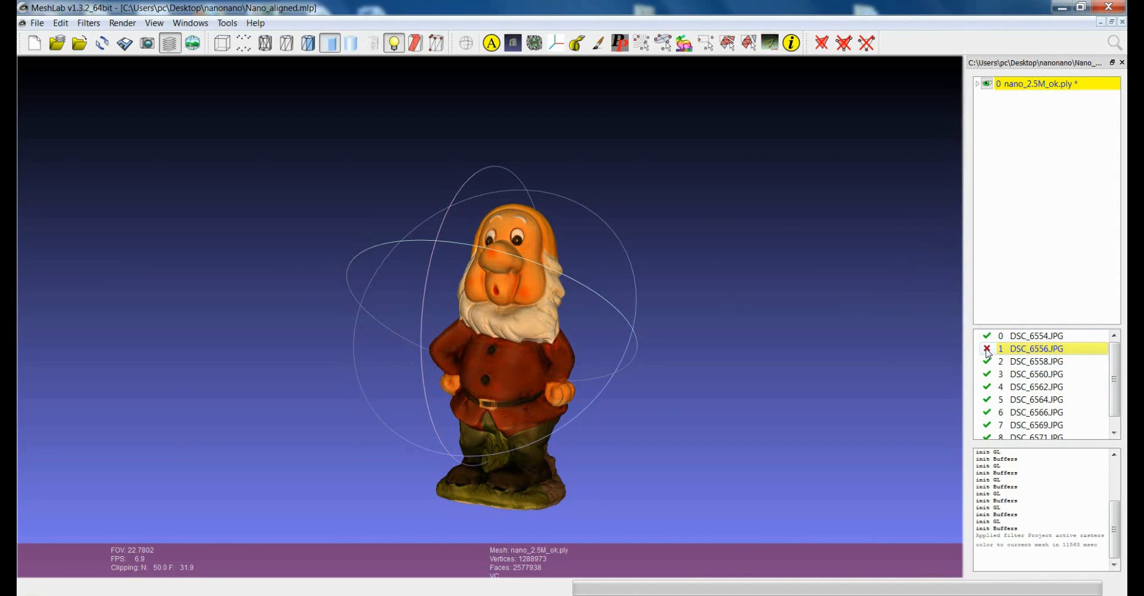
pyautogui.click(987, 348)
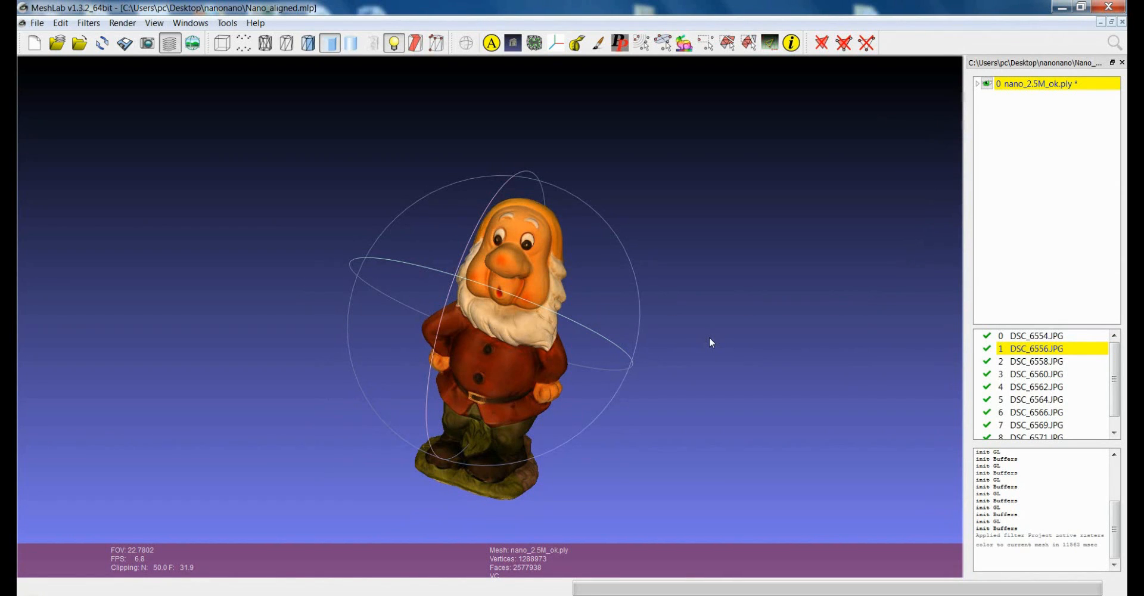
# Step: Orbit the coloured gnome to view its side and return to the filter menus
pyautogui.moveTo(711, 342); pyautogui.dragTo(492, 332)
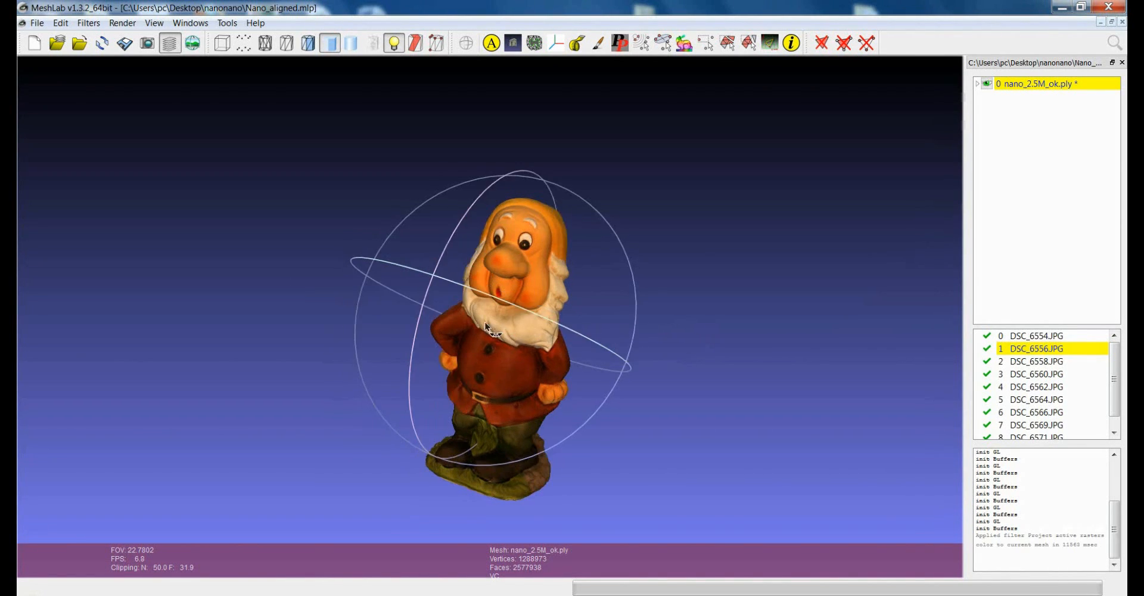
pyautogui.moveTo(492, 331); pyautogui.dragTo(474, 343)
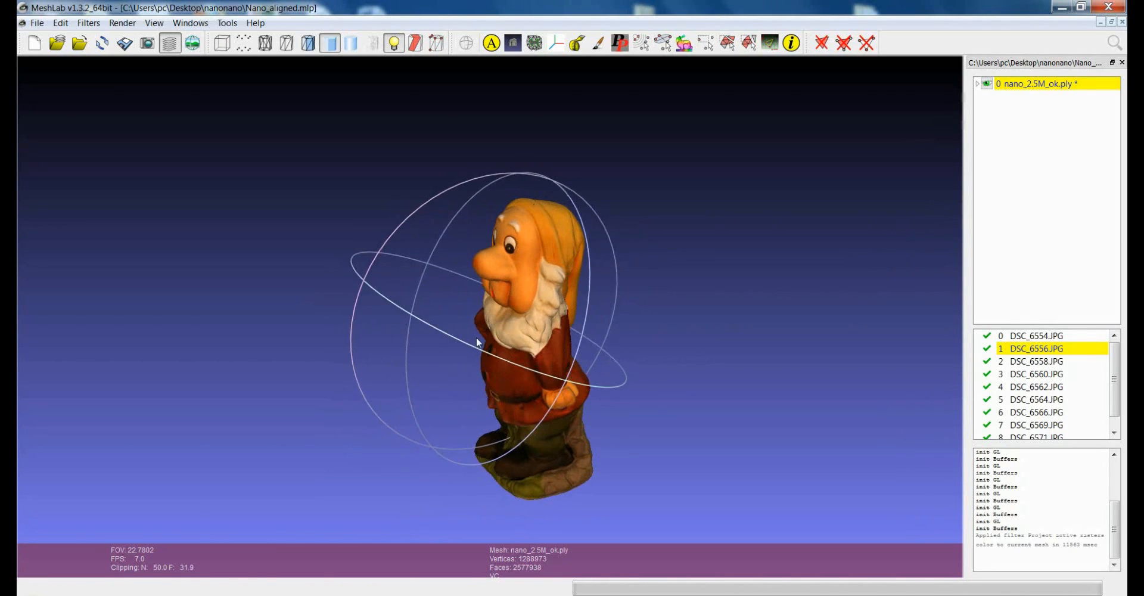
pyautogui.moveTo(474, 343); pyautogui.dragTo(503, 350)
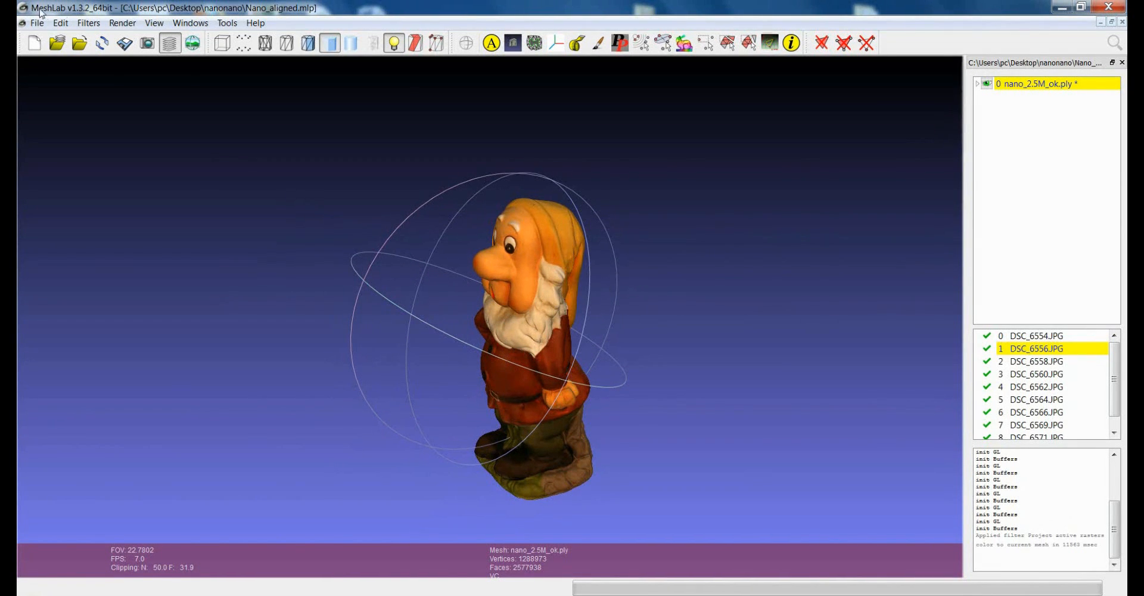
pyautogui.click(89, 22)
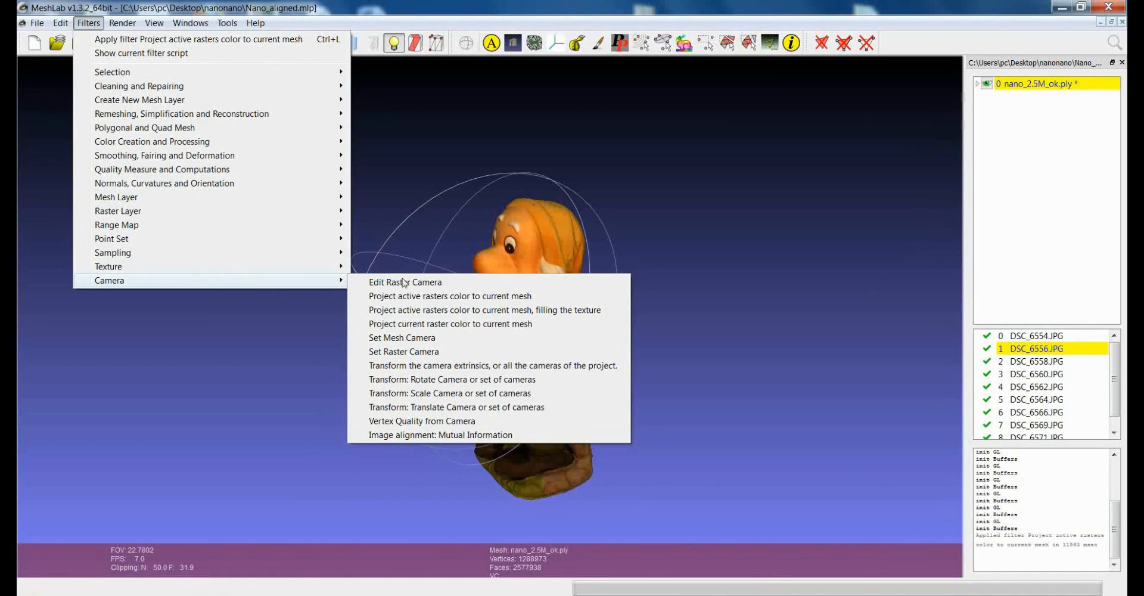
pyautogui.moveTo(450, 296)
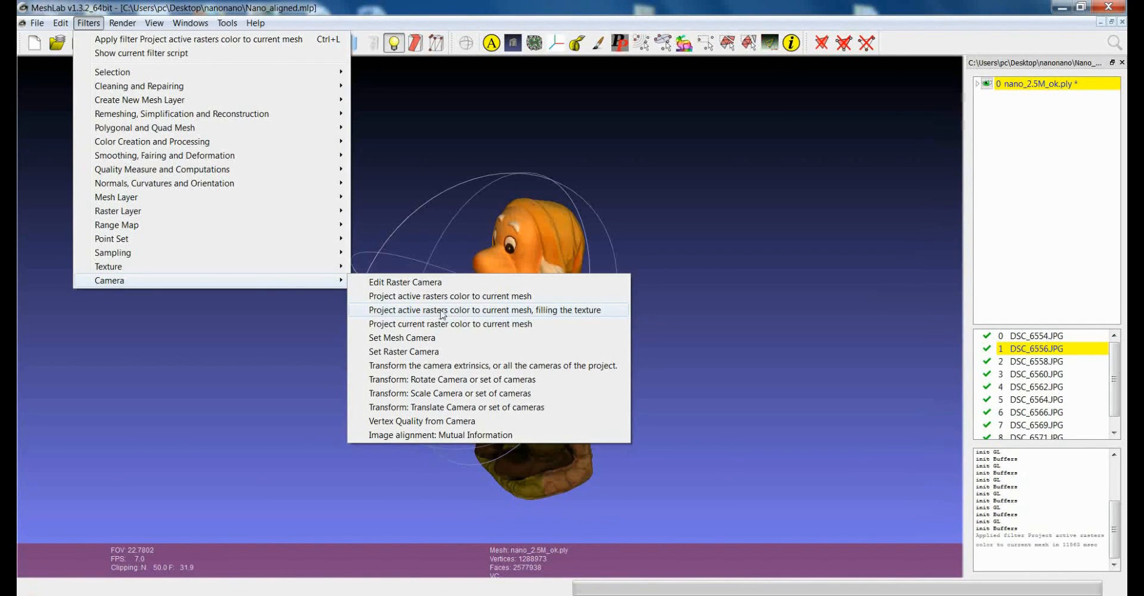
pyautogui.moveTo(482, 310)
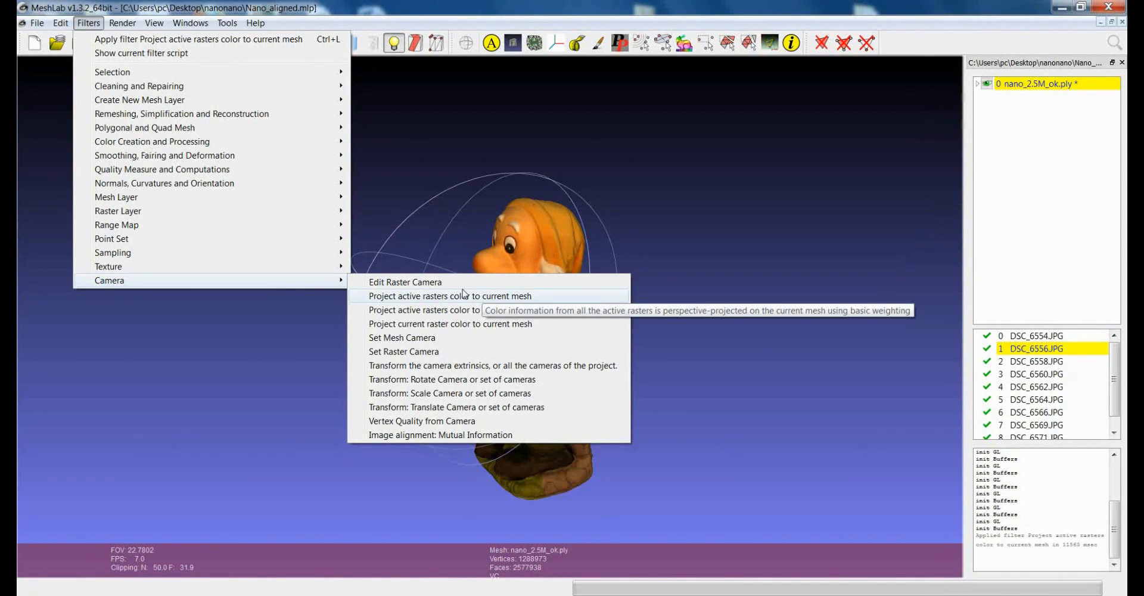
pyautogui.moveTo(467, 310)
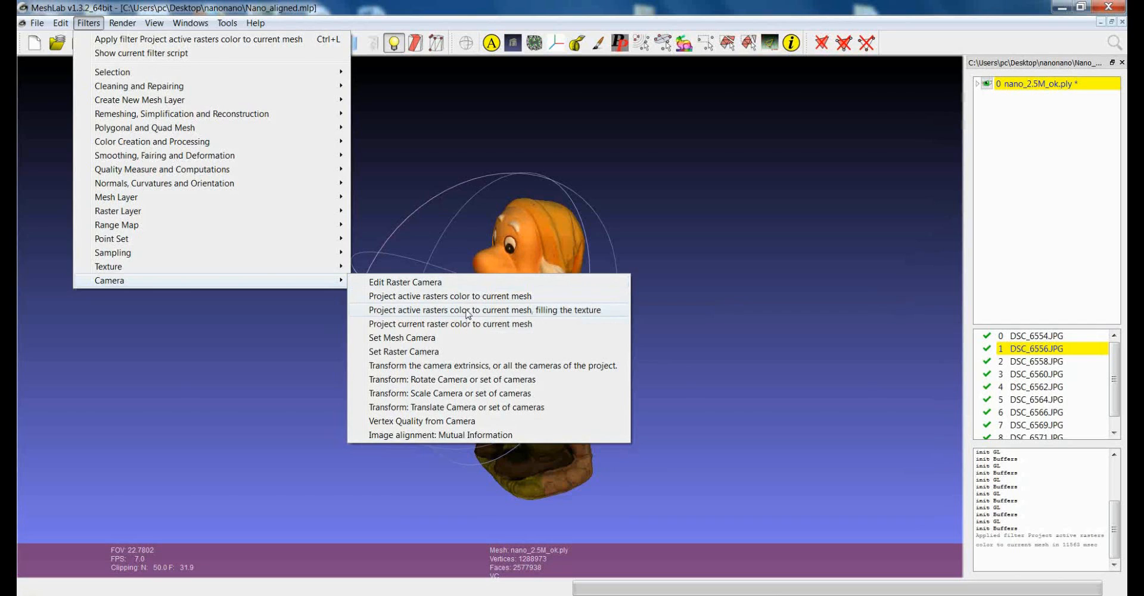
pyautogui.moveTo(406, 282)
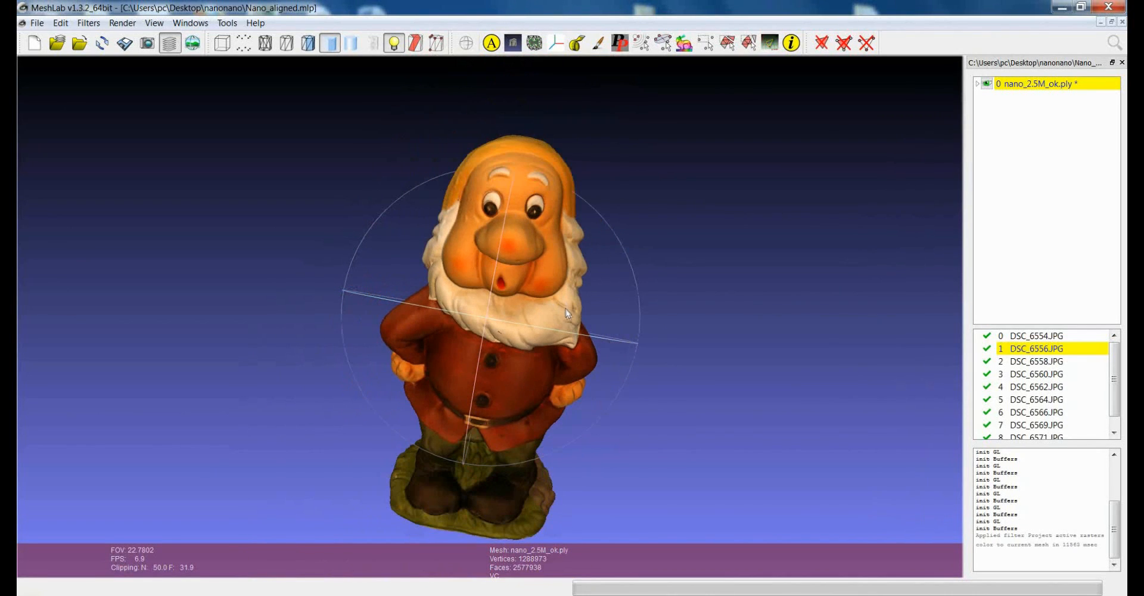
pyautogui.moveTo(565, 313); pyautogui.dragTo(529, 321)
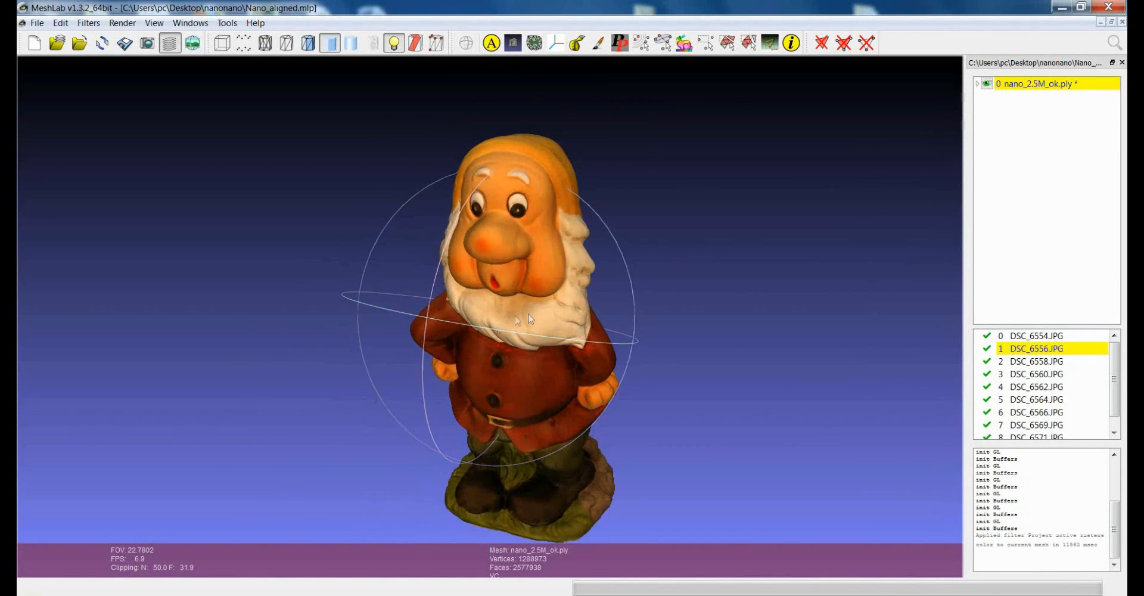
pyautogui.moveTo(515, 320); pyautogui.dragTo(551, 389)
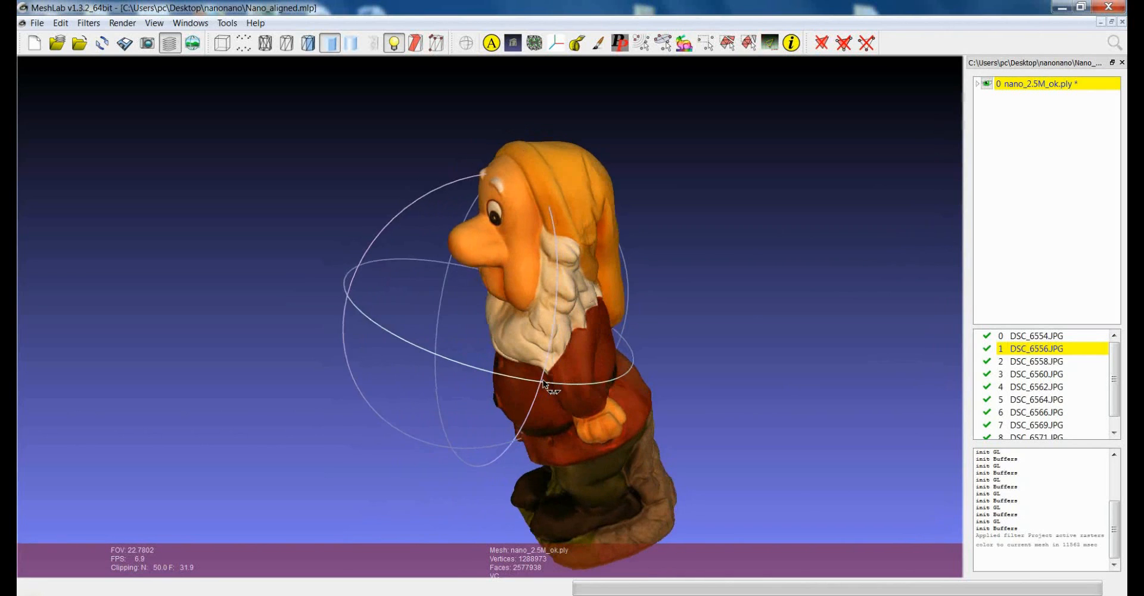
pyautogui.moveTo(551, 390); pyautogui.dragTo(591, 343)
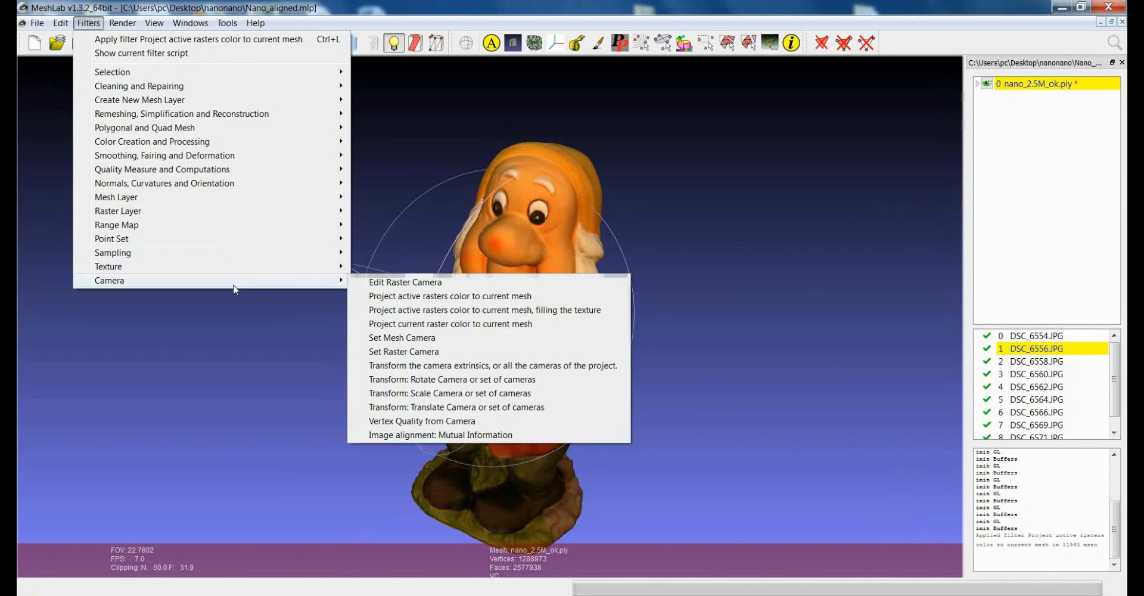
pyautogui.moveTo(449, 324)
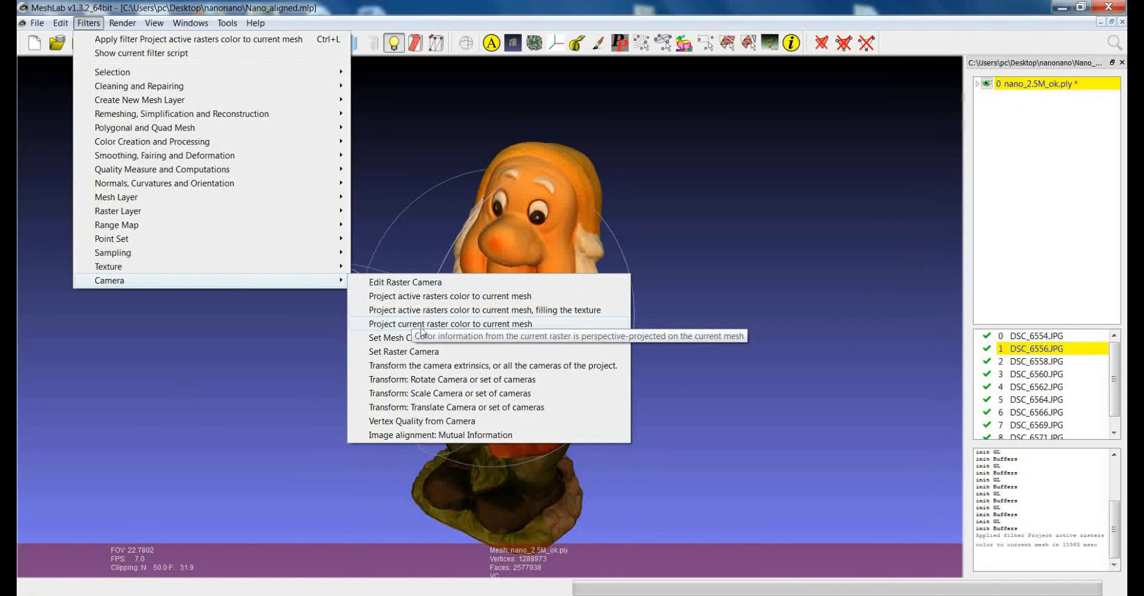
pyautogui.moveTo(469, 309)
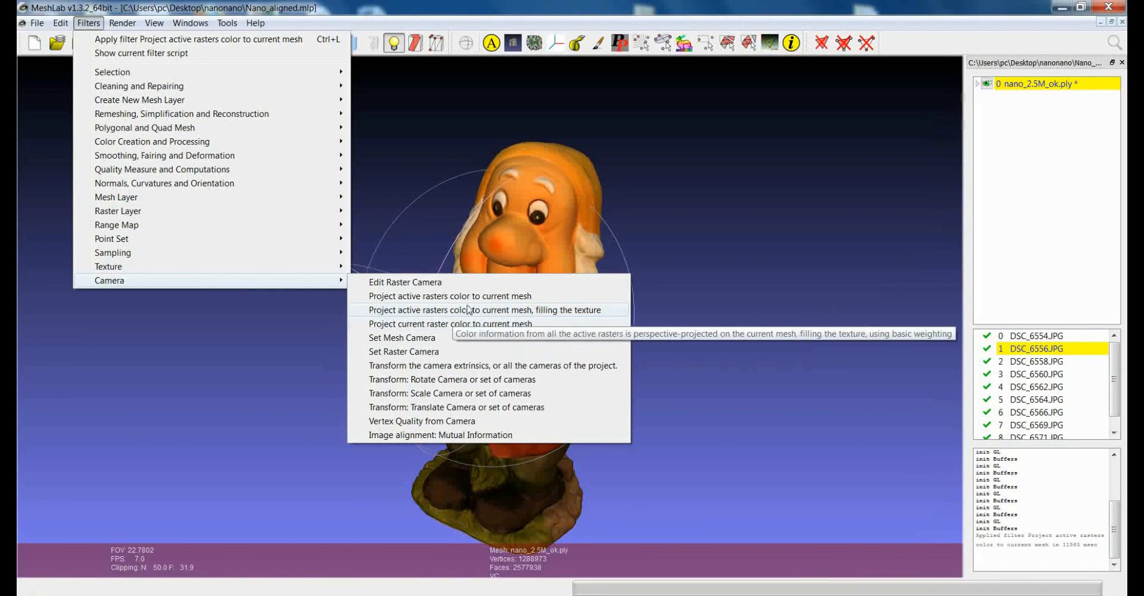
# Step: Run Project active rasters color to current mesh with texture filling
pyautogui.click(485, 309)
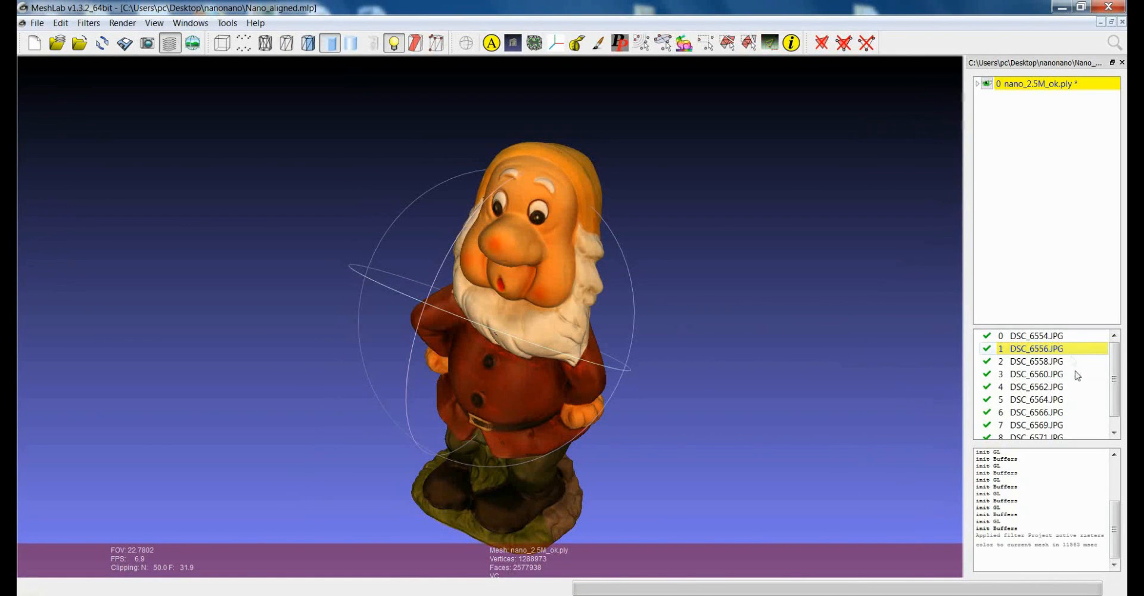
pyautogui.click(1035, 399)
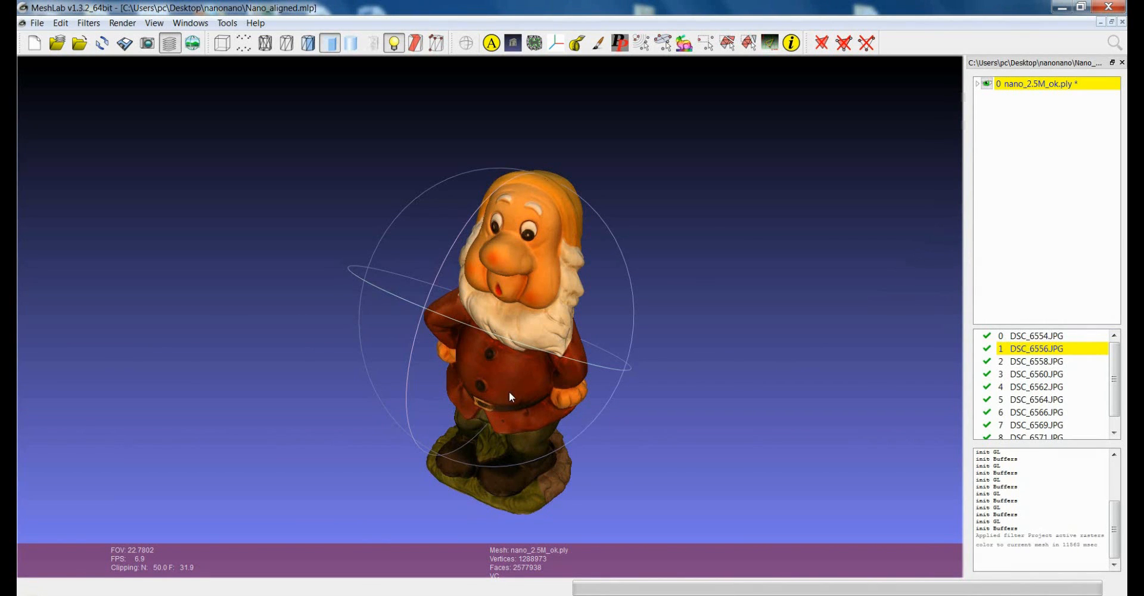
pyautogui.moveTo(512, 396); pyautogui.dragTo(530, 355)
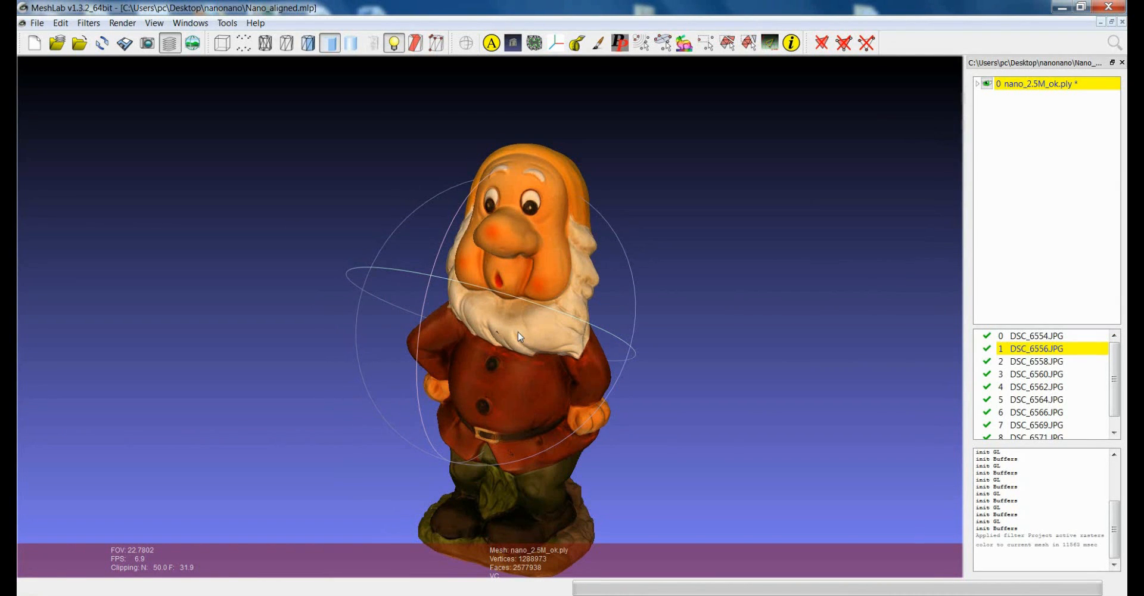
pyautogui.moveTo(518, 336); pyautogui.dragTo(537, 365)
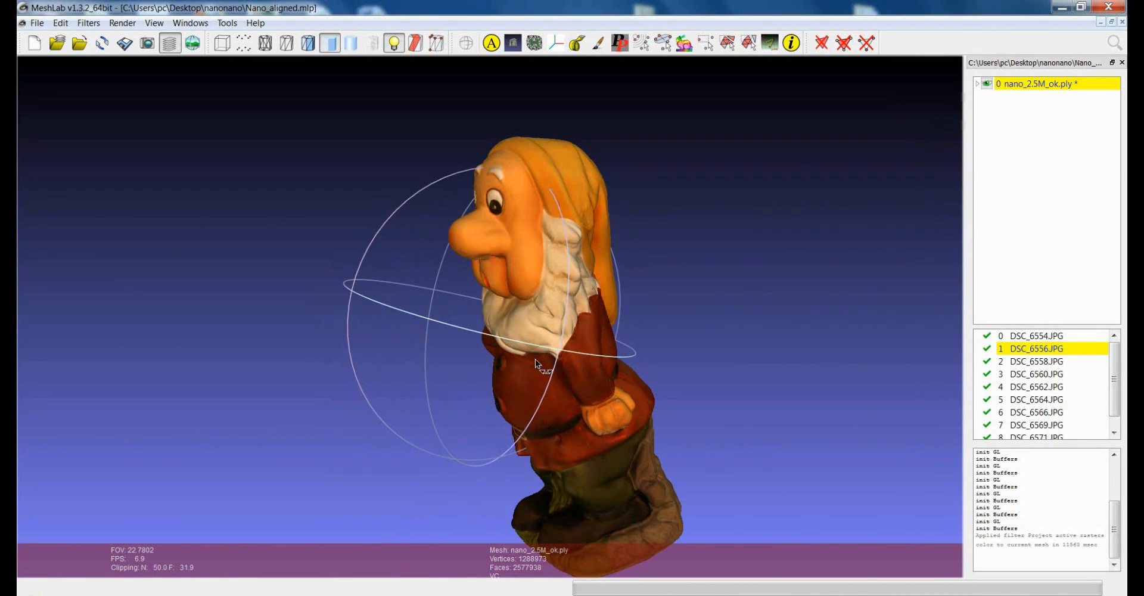